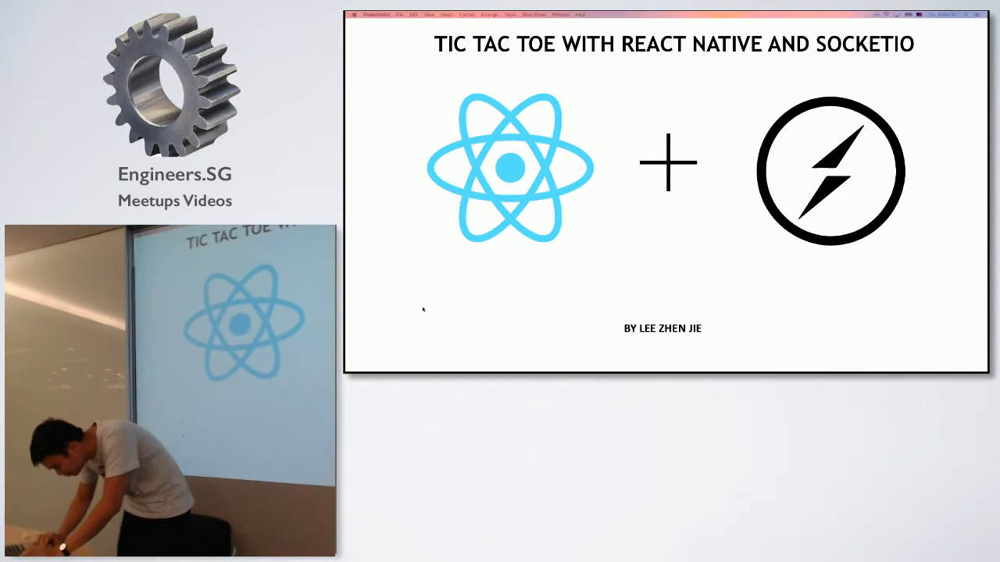
{"action": "mouse_move", "coordinate": [575, 337]}
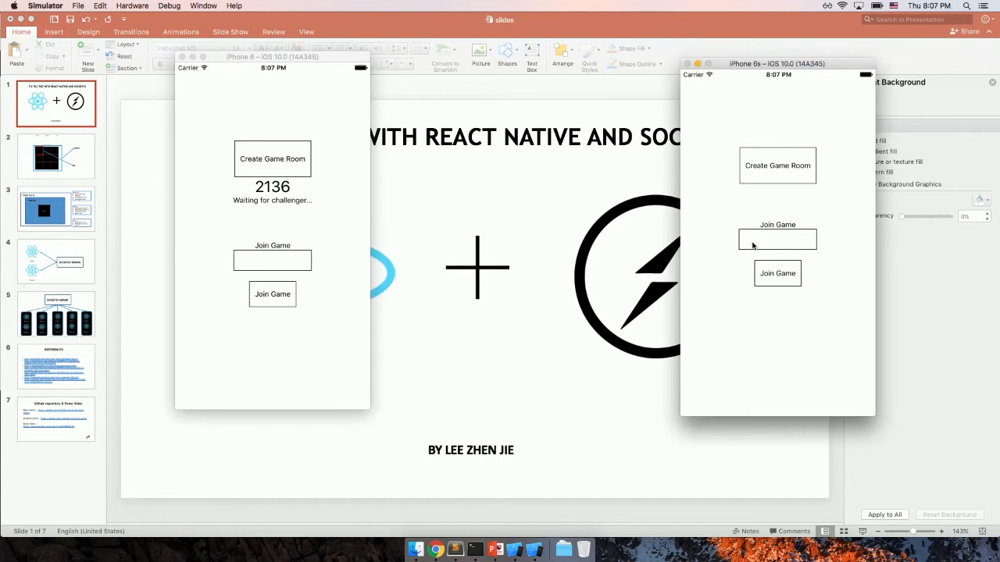
- Join room 2136 from the second phone and place a mark on the shared board
{"action": "type", "text": "2136"}
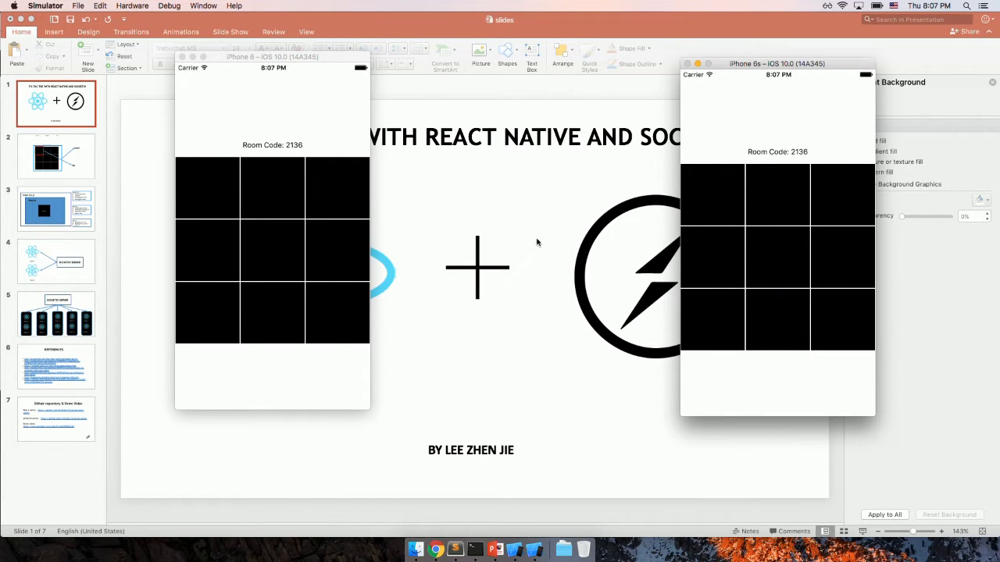
{"action": "mouse_move", "coordinate": [244, 147]}
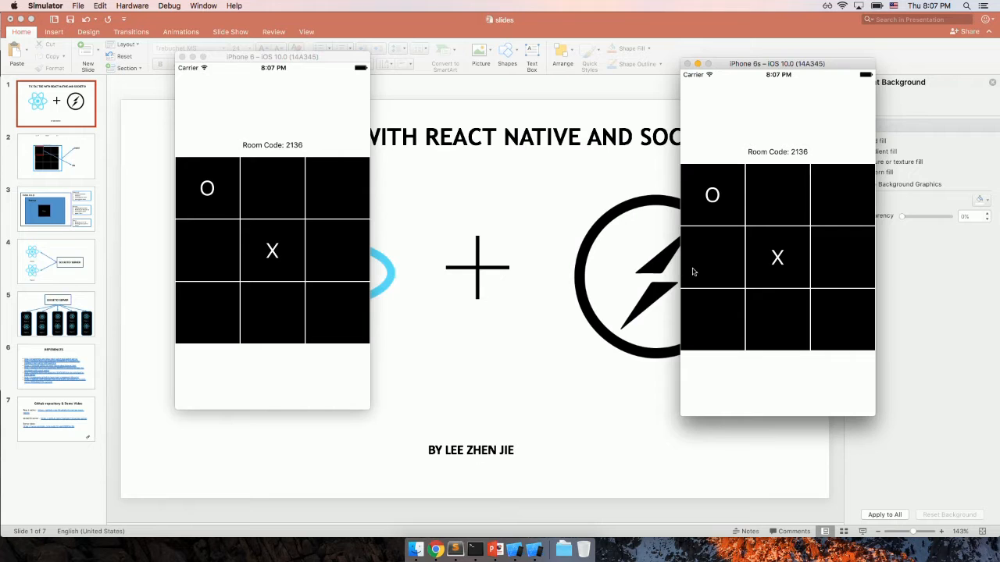
{"action": "left_click", "coordinate": [338, 187]}
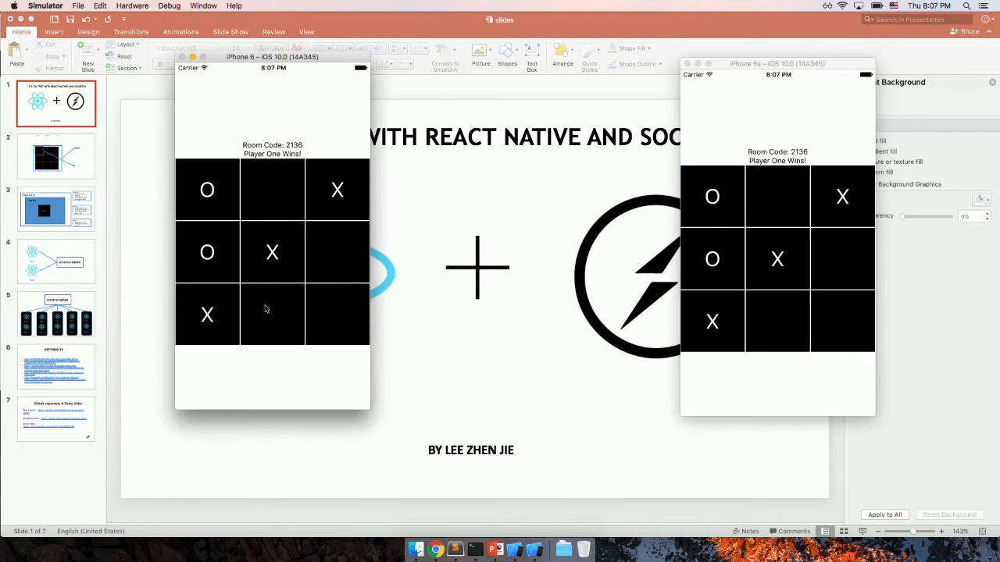
{"action": "mouse_move", "coordinate": [271, 109]}
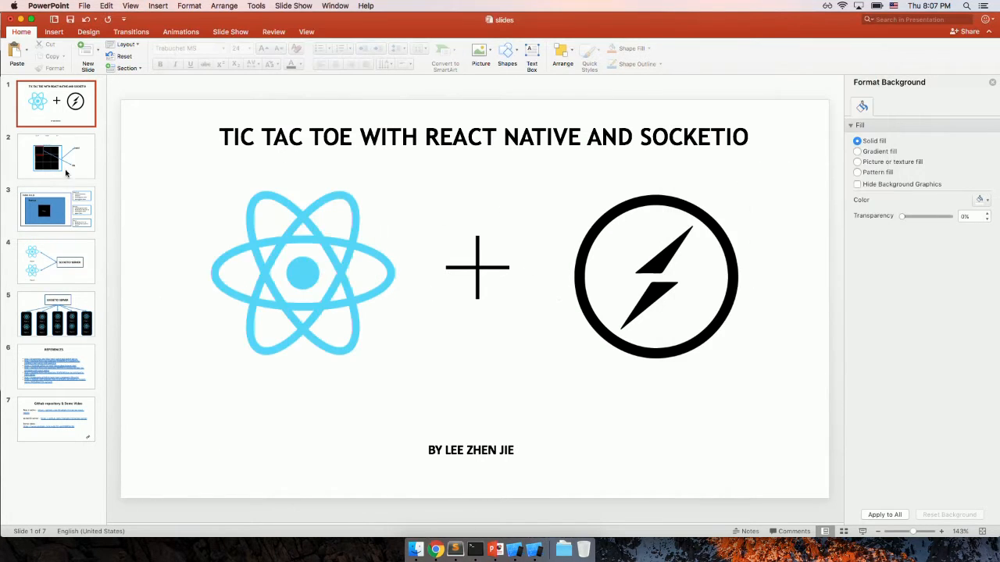
- Start the slideshow and reach the slide labelling the board grid and a single tile
{"action": "left_click", "coordinate": [56, 156]}
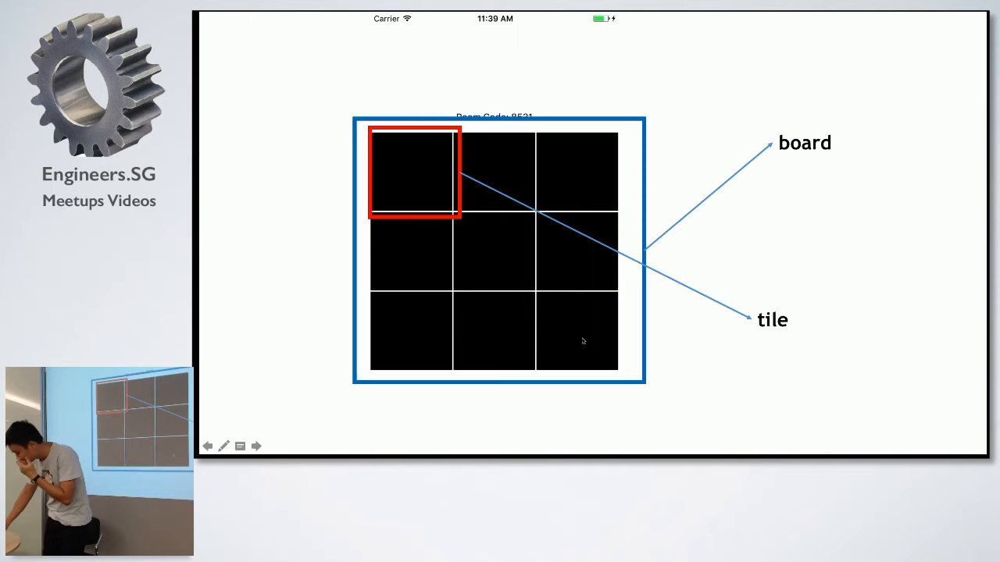
- Advance to the slide mapping Index.ios.js, Board.js and Tile.js as nested components
{"action": "left_click", "coordinate": [257, 447]}
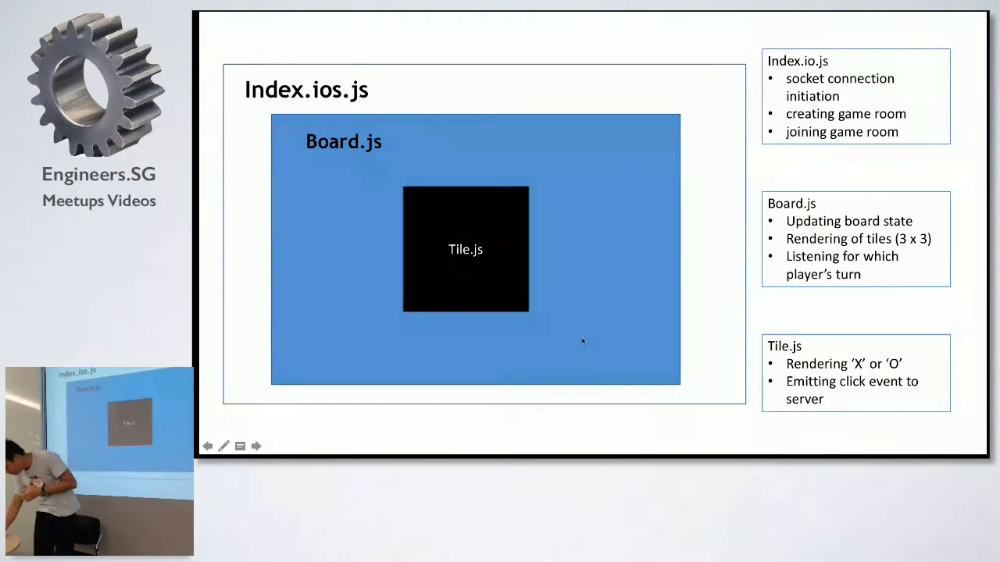
{"action": "mouse_move", "coordinate": [628, 53]}
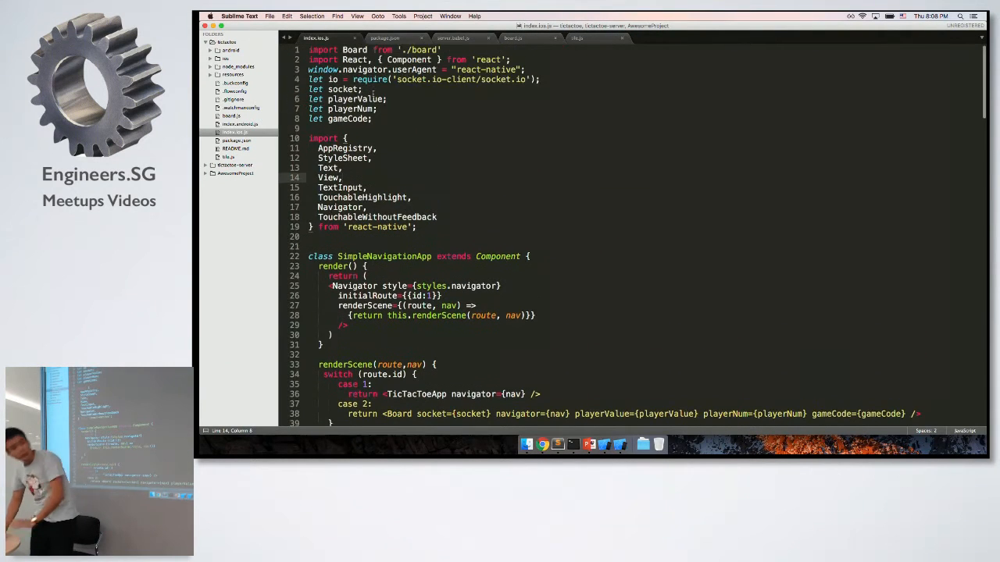
- Highlight the require('socket.io-client/socket.io') call in index.ios.js and move down toward the navigator
{"action": "left_click", "coordinate": [371, 119]}
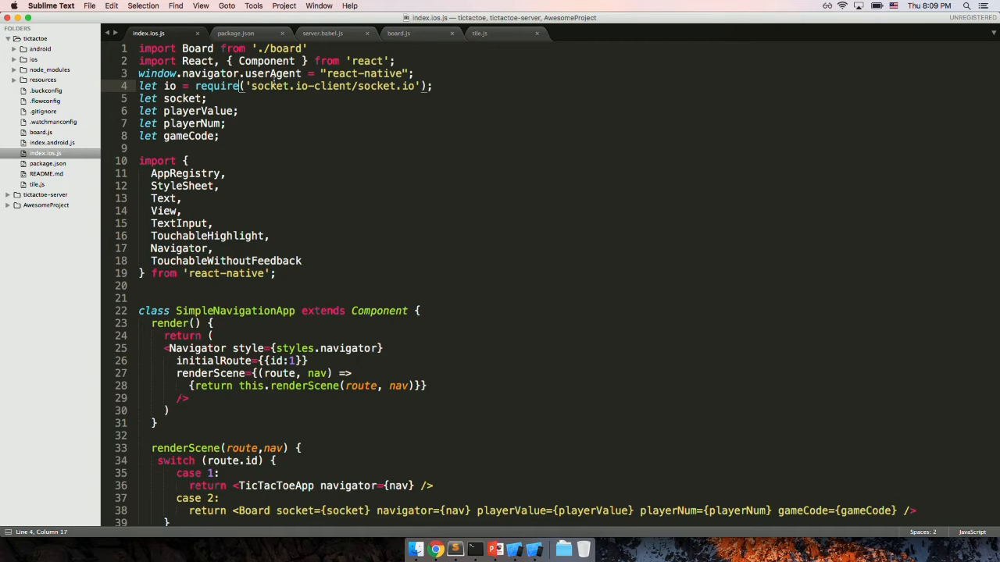
{"action": "left_click_drag", "start_coordinate": [188, 86], "coordinate": [434, 86]}
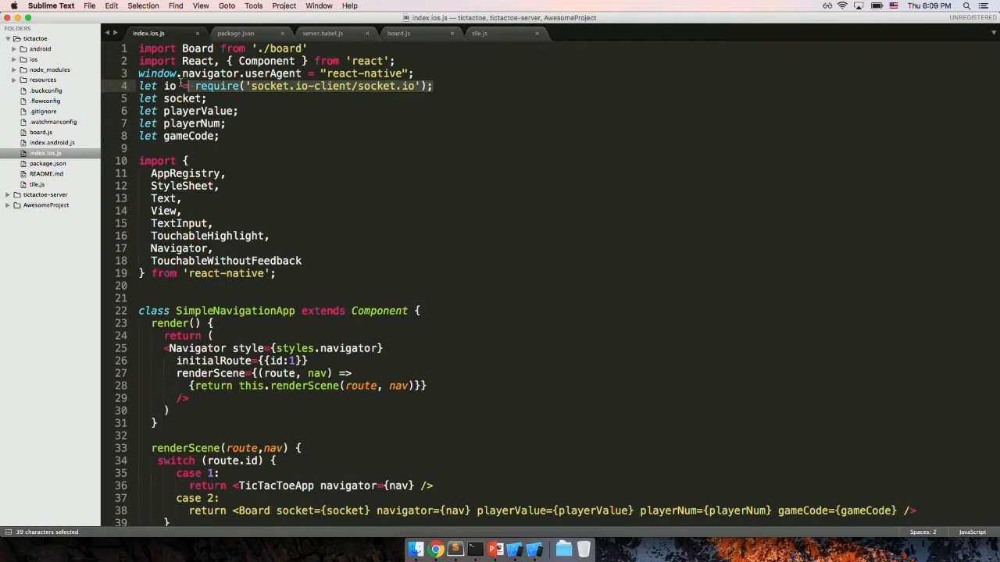
{"action": "scroll", "scroll_direction": "down", "scroll_amount": 3}
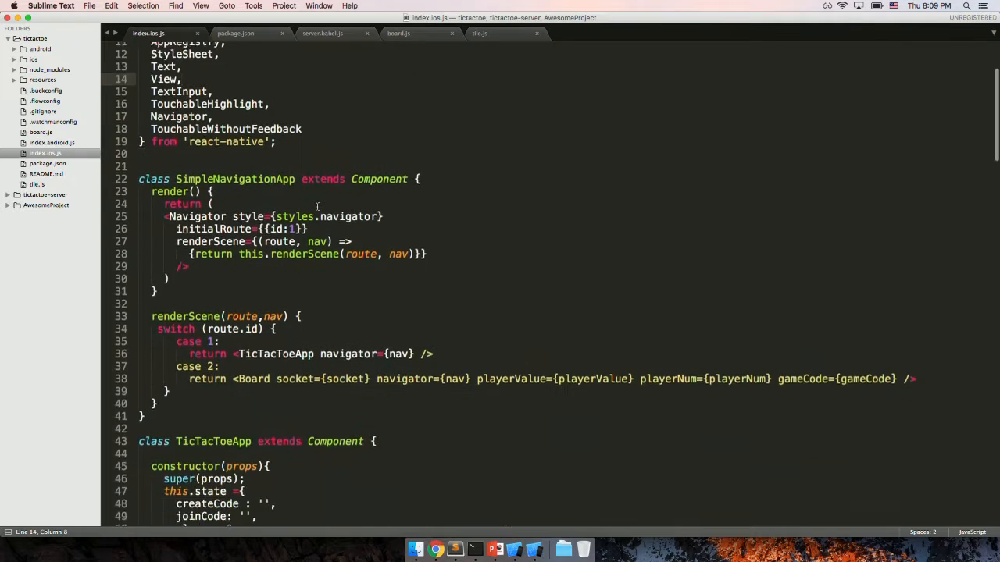
{"action": "scroll", "scroll_direction": "down", "scroll_amount": 3}
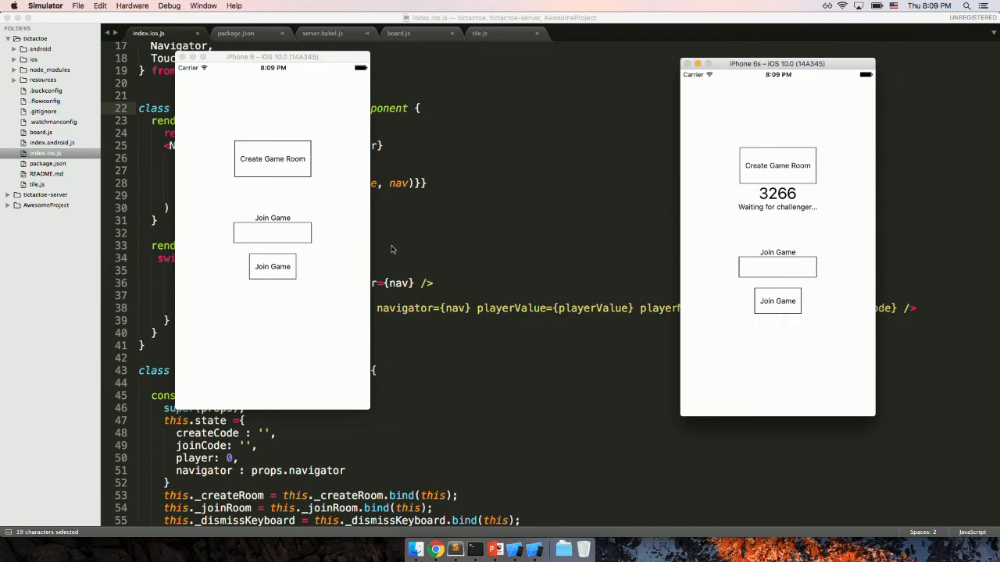
- Join game room 3266 from the second phone and return to the code editor
{"action": "type", "text": "3266"}
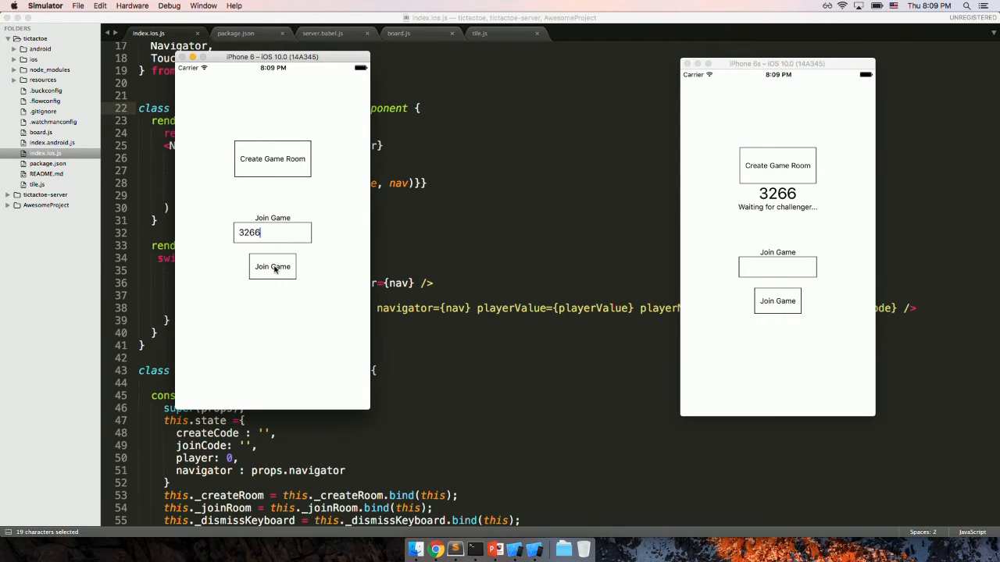
{"action": "left_click", "coordinate": [272, 265]}
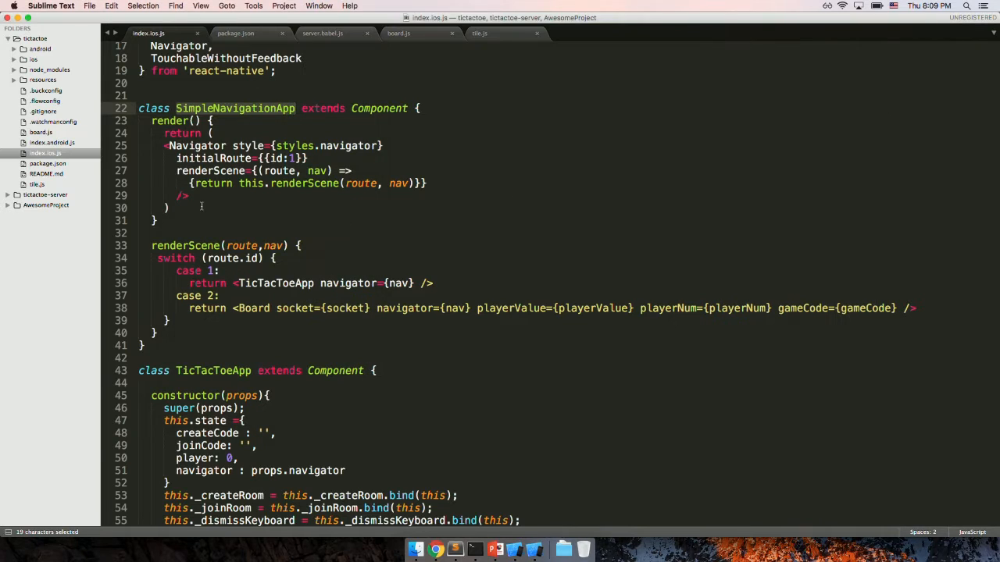
{"action": "left_click", "coordinate": [194, 245]}
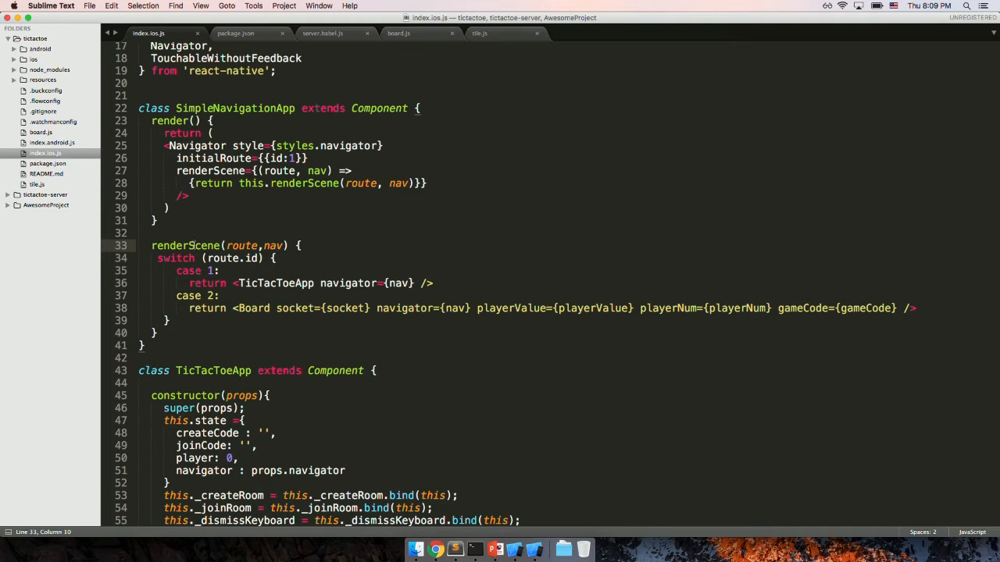
- Move through TicTacToeApp's render and websocket code, highlighting the constructor keyword
{"action": "scroll", "scroll_direction": "down", "scroll_amount": 3}
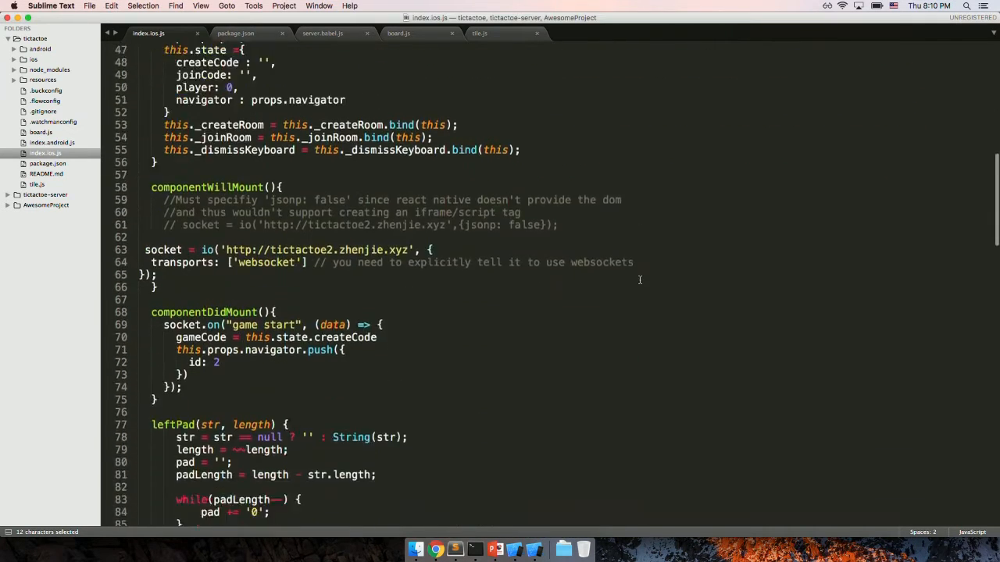
{"action": "scroll", "scroll_direction": "down", "scroll_amount": 3}
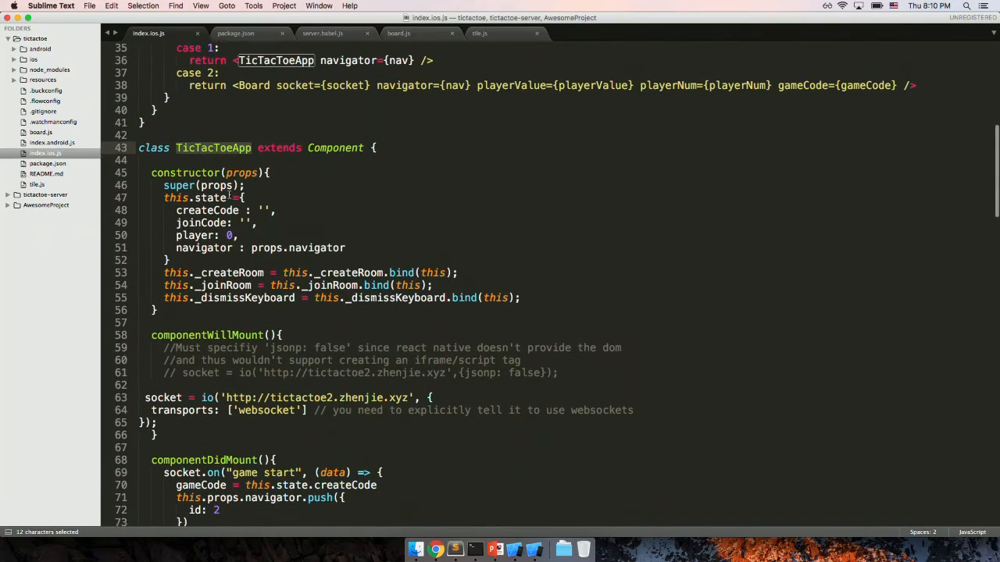
{"action": "scroll", "scroll_direction": "down", "scroll_amount": 3}
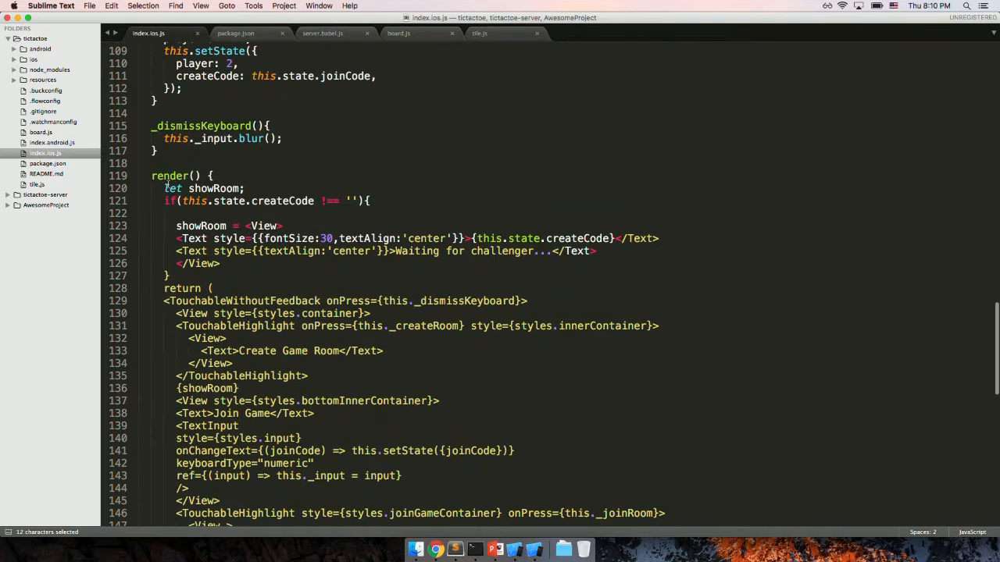
{"action": "scroll", "scroll_direction": "down", "scroll_amount": 3}
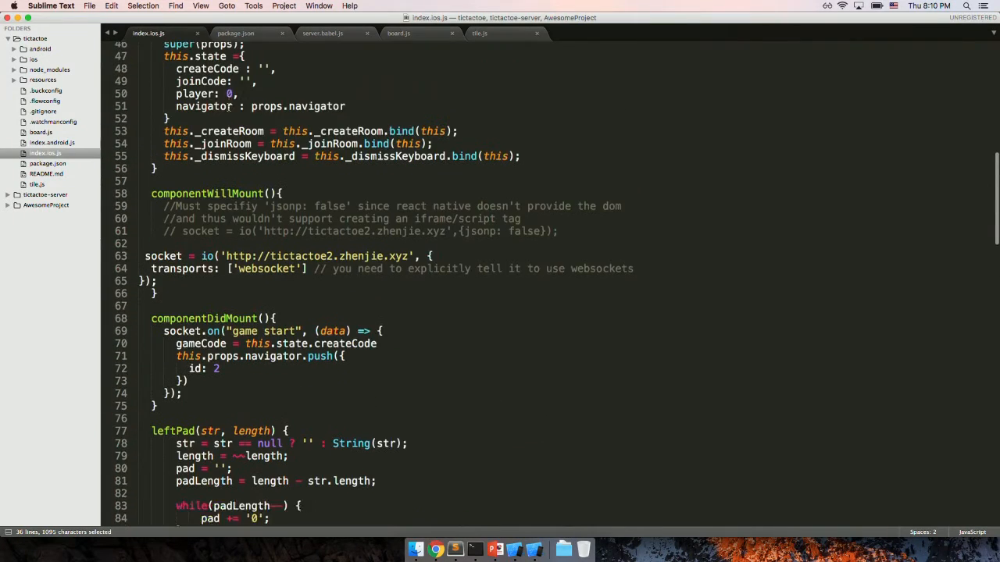
{"action": "scroll", "scroll_direction": "up", "scroll_amount": 3}
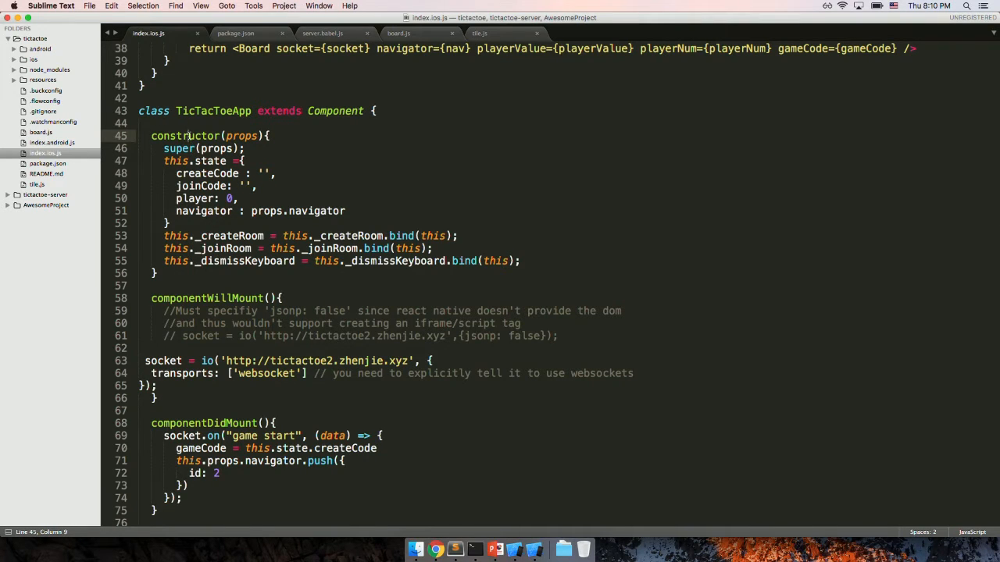
{"action": "double_click", "coordinate": [186, 134]}
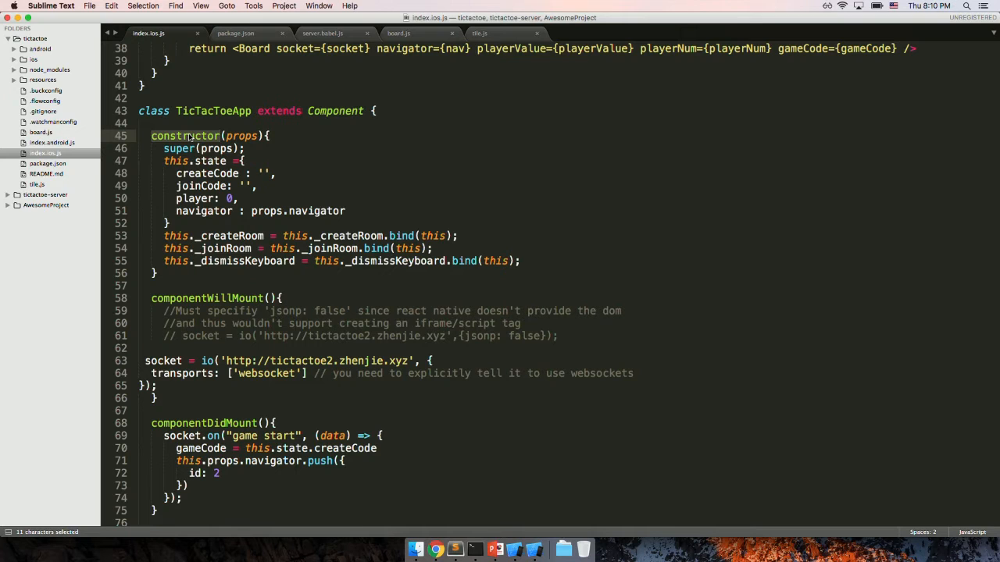
{"action": "scroll", "scroll_direction": "down", "scroll_amount": 3}
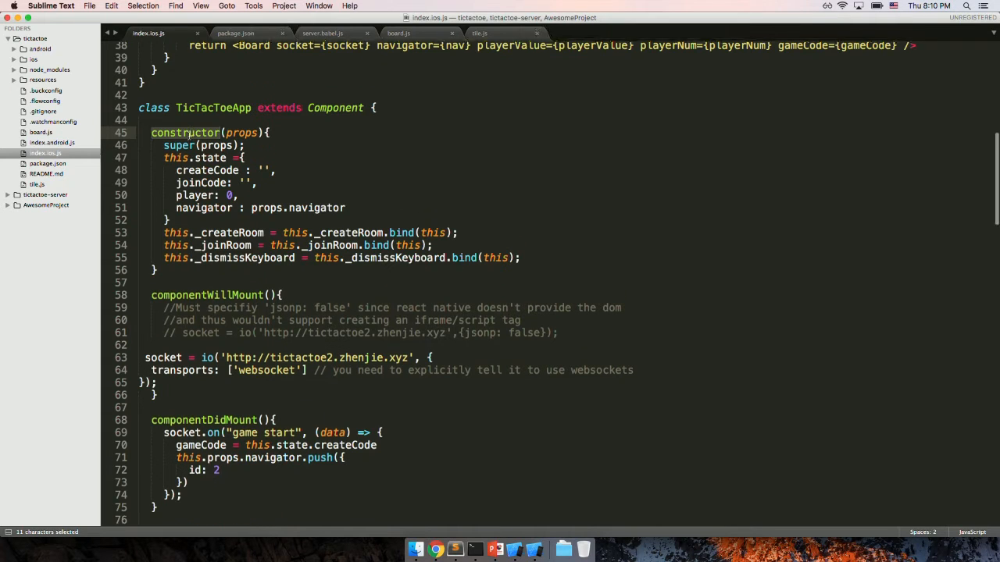
{"action": "scroll", "scroll_direction": "down", "scroll_amount": 3}
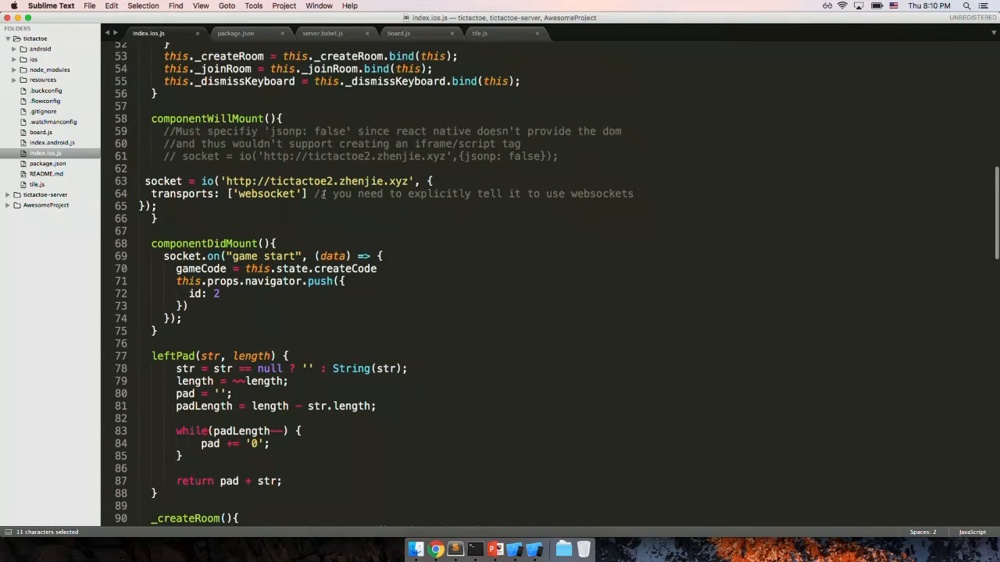
- Point at the createCode state field and highlight the socket = io(...) connection, then reach _joinRoom
{"action": "scroll", "scroll_direction": "up", "scroll_amount": 3}
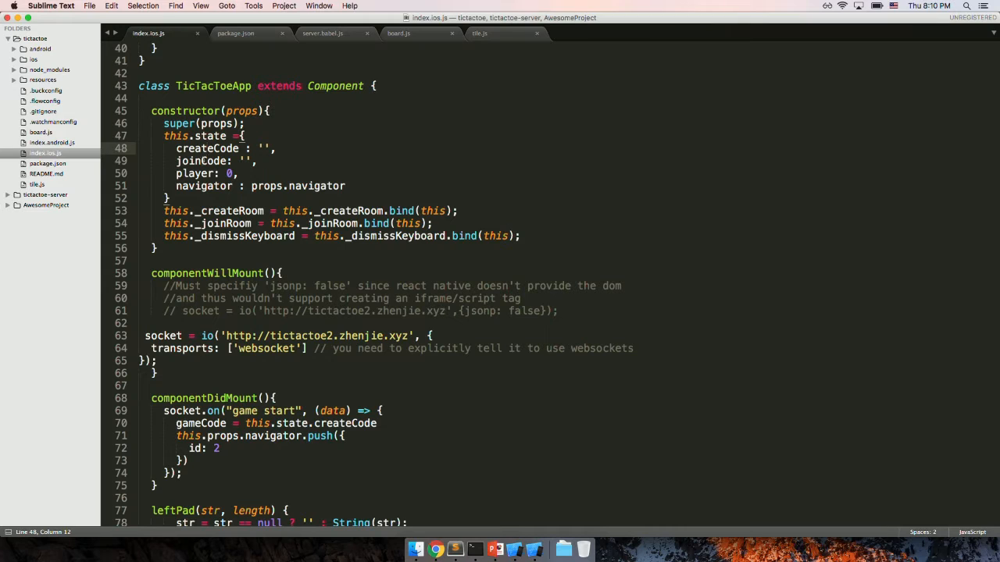
{"action": "double_click", "coordinate": [203, 186]}
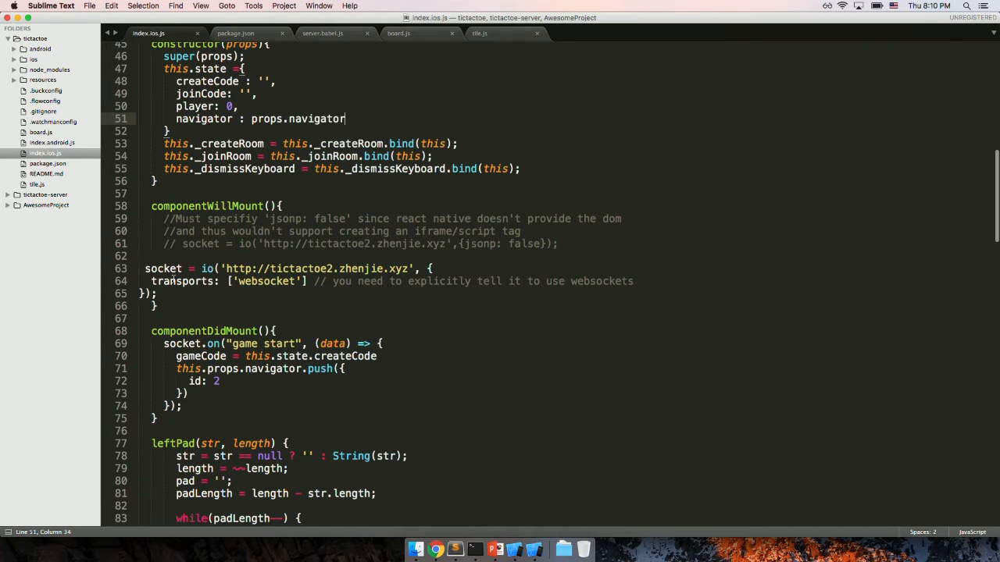
{"action": "left_click_drag", "start_coordinate": [145, 268], "coordinate": [156, 293]}
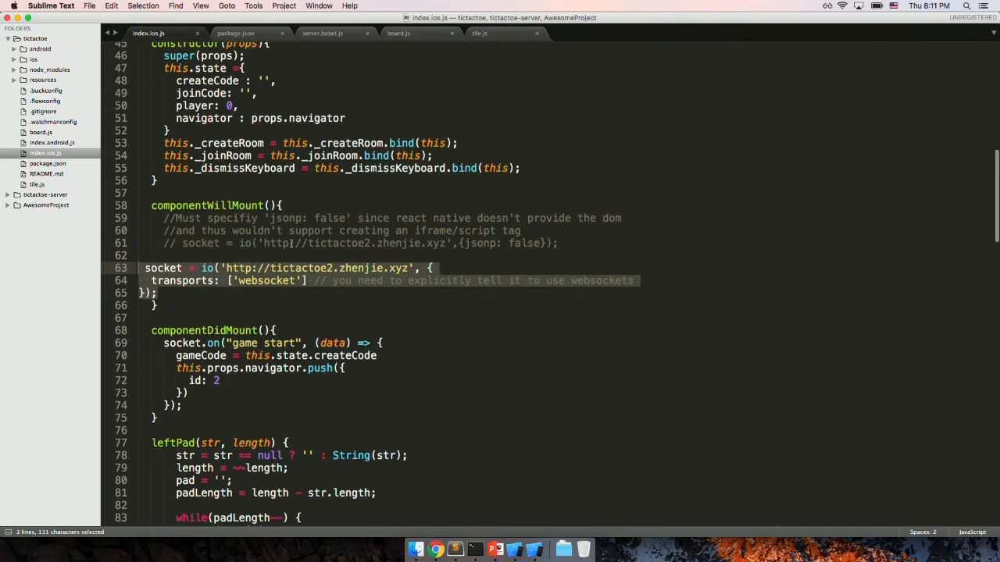
{"action": "scroll", "scroll_direction": "down", "scroll_amount": 3}
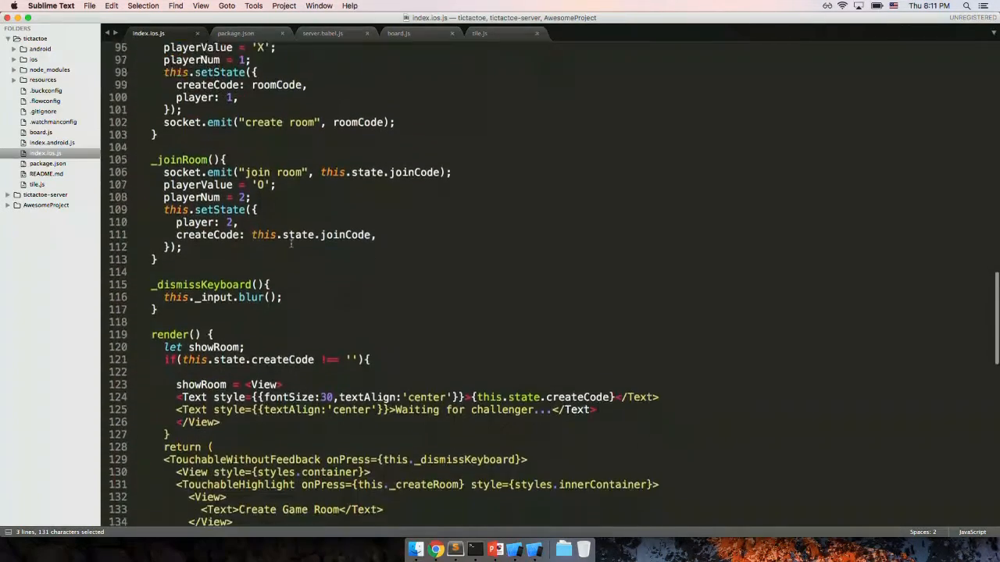
- Reach _dismissKeyboard with its this._input.blur() call and return from the Simulator to the code
{"action": "scroll", "scroll_direction": "down", "scroll_amount": 3}
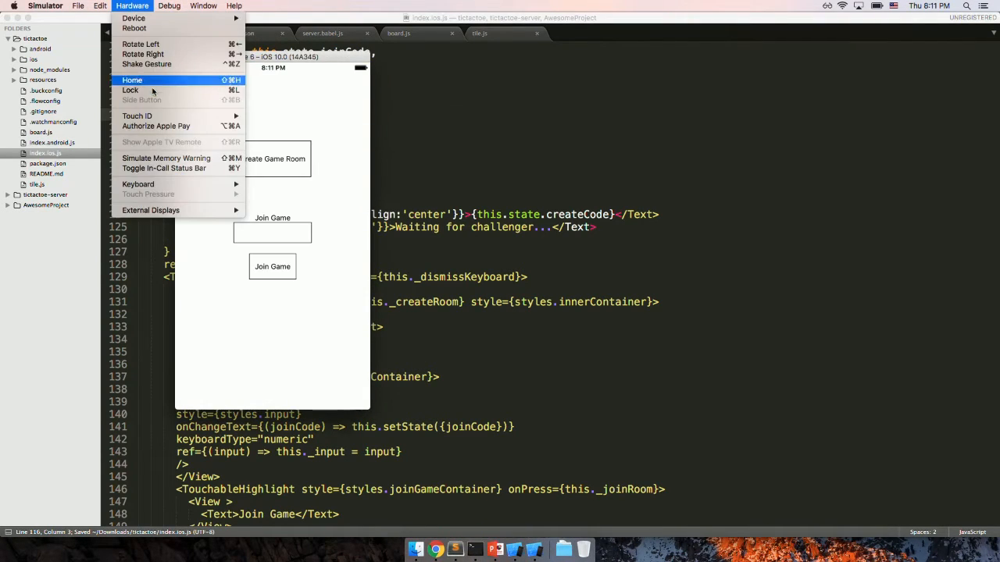
{"action": "mouse_move", "coordinate": [138, 184]}
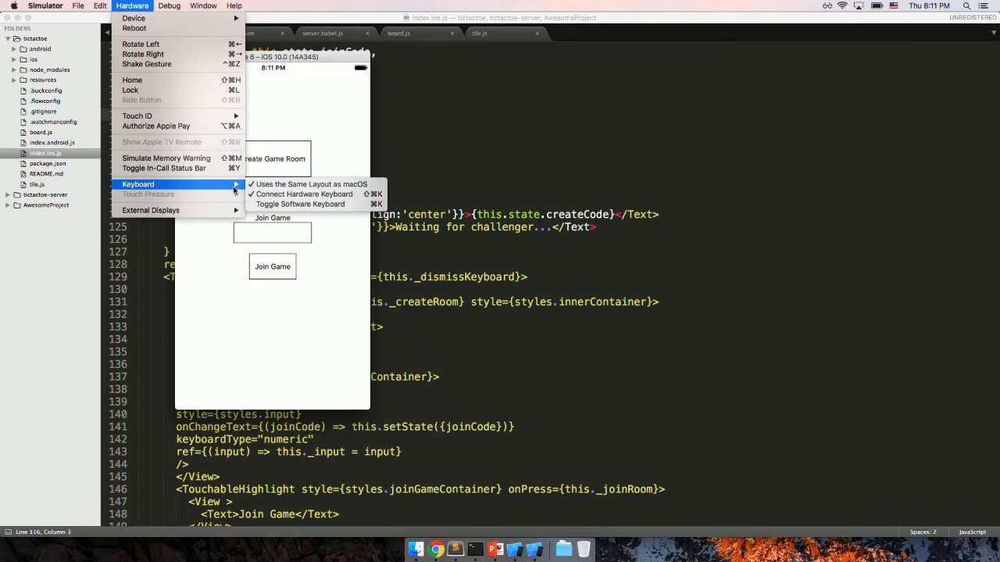
{"action": "left_click", "coordinate": [300, 203]}
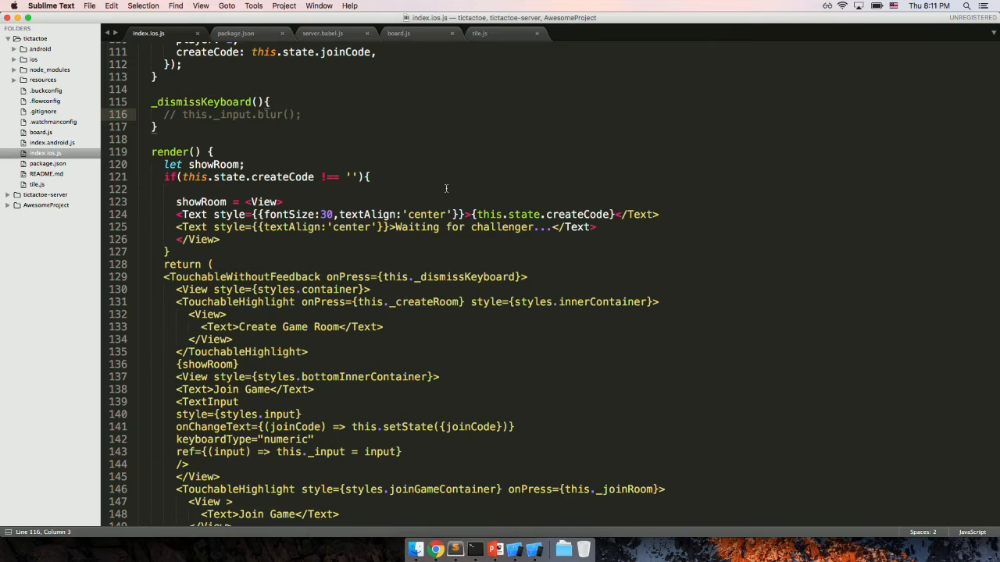
{"action": "mouse_move", "coordinate": [303, 138]}
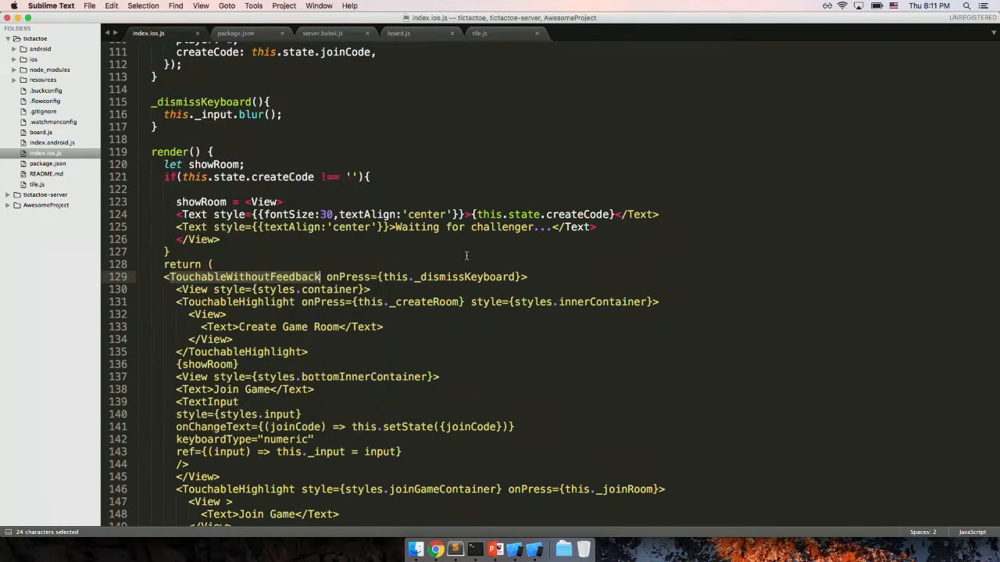
{"action": "scroll", "scroll_direction": "down", "scroll_amount": 3}
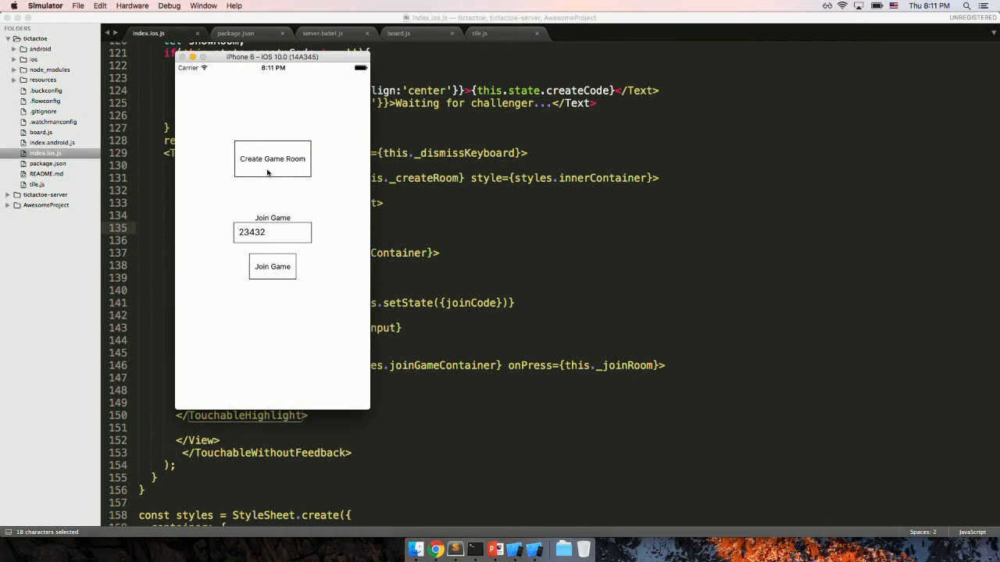
{"action": "mouse_move", "coordinate": [295, 180]}
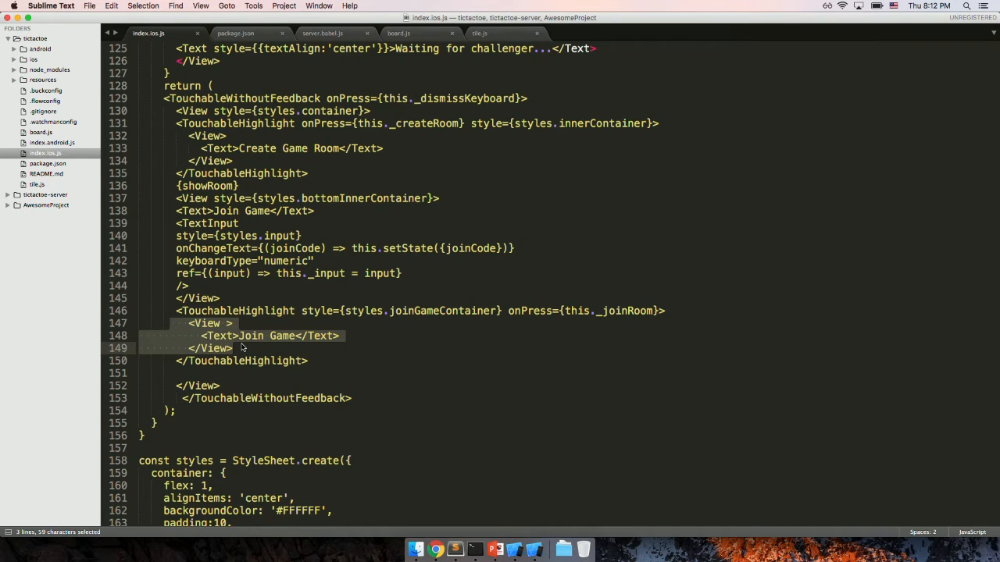
{"action": "scroll", "scroll_direction": "down", "scroll_amount": 3}
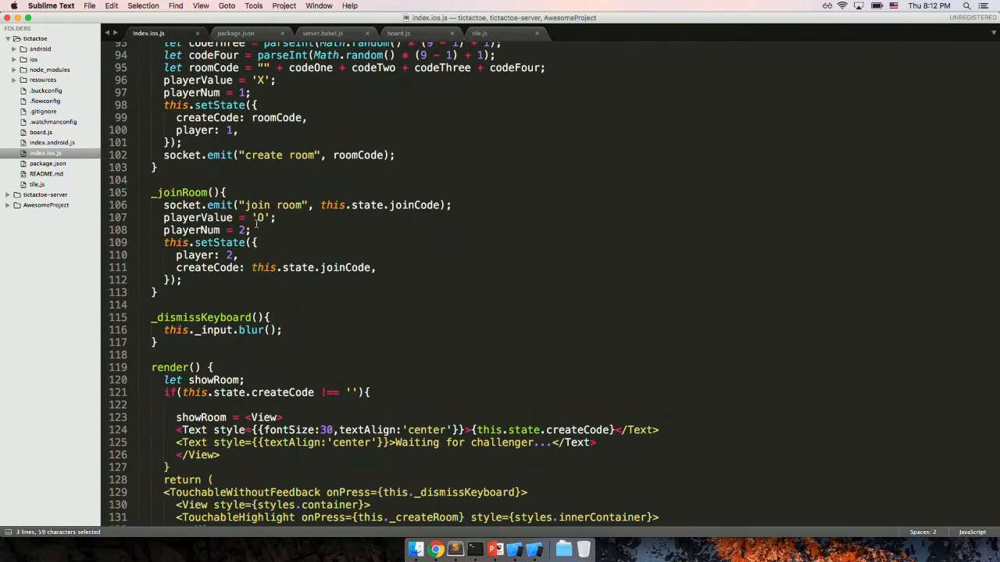
- In board.js, highlight the board update socket handler, its event name and the gameBoard state
{"action": "left_click", "coordinate": [398, 33]}
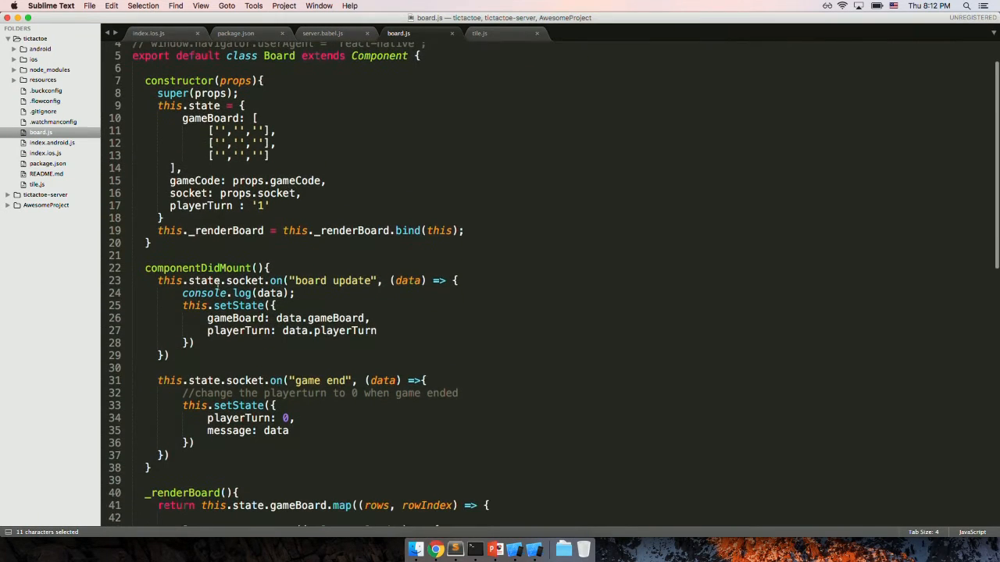
{"action": "left_click_drag", "start_coordinate": [157, 281], "coordinate": [227, 331]}
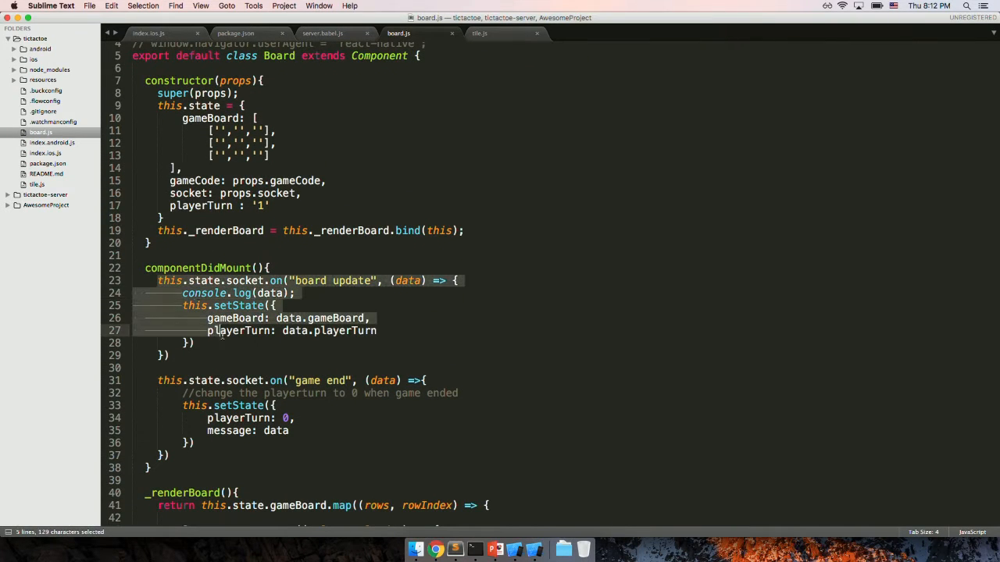
{"action": "left_click", "coordinate": [290, 281]}
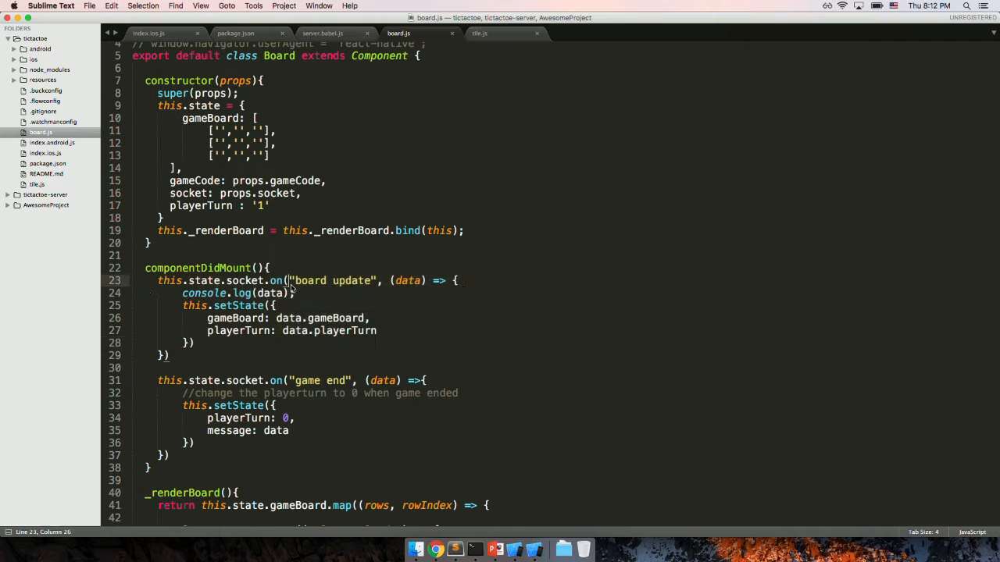
{"action": "double_click", "coordinate": [351, 281]}
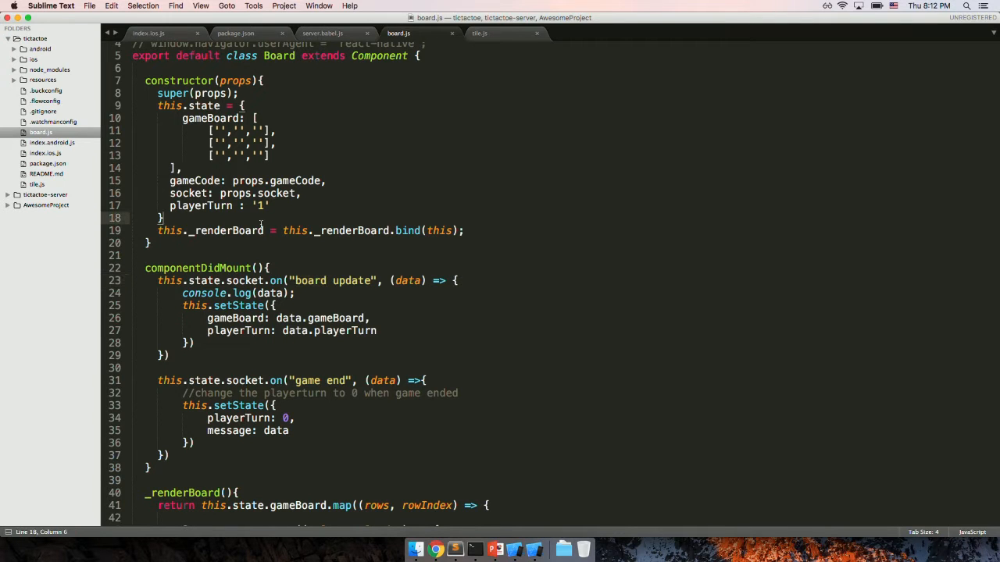
{"action": "double_click", "coordinate": [336, 318]}
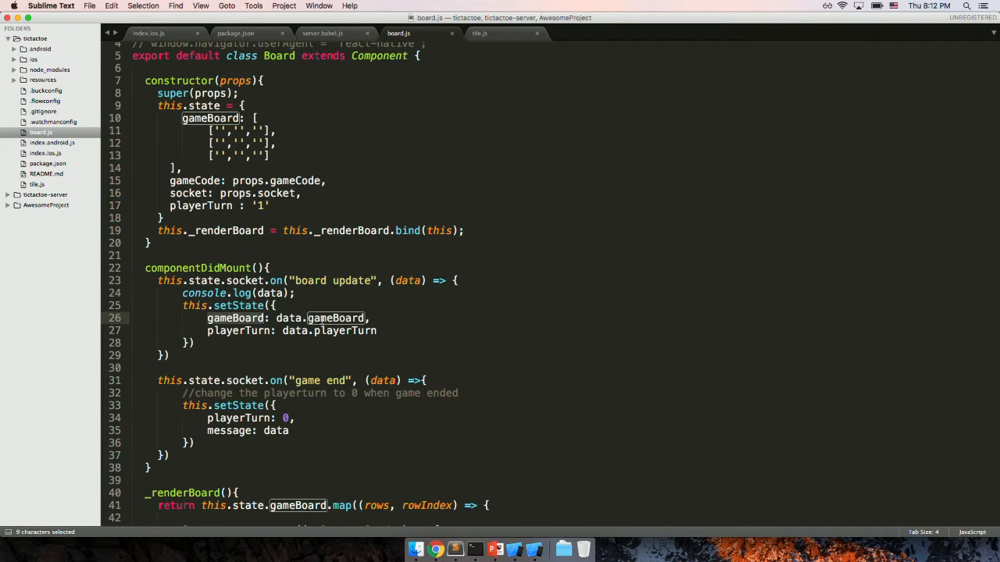
- Move down through _renderBoard's tile mapping and switch to server.babel.js
{"action": "scroll", "scroll_direction": "down", "scroll_amount": 3}
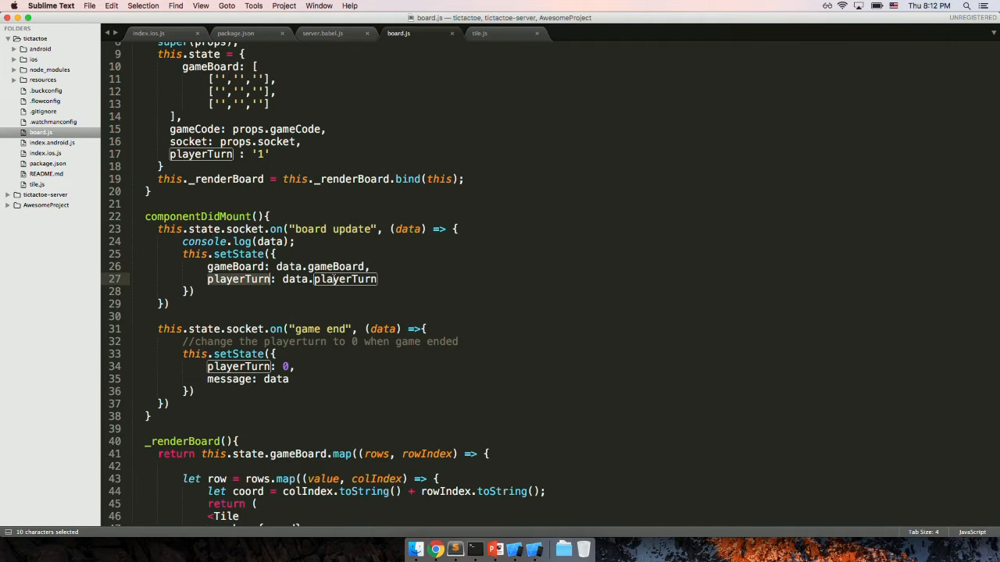
{"action": "scroll", "scroll_direction": "down", "scroll_amount": 3}
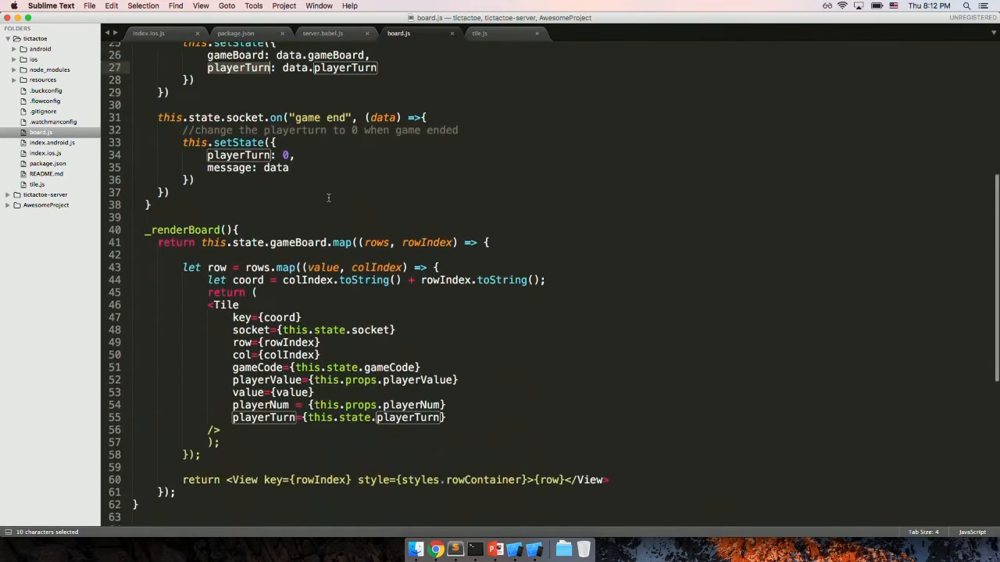
{"action": "scroll", "scroll_direction": "down", "scroll_amount": 3}
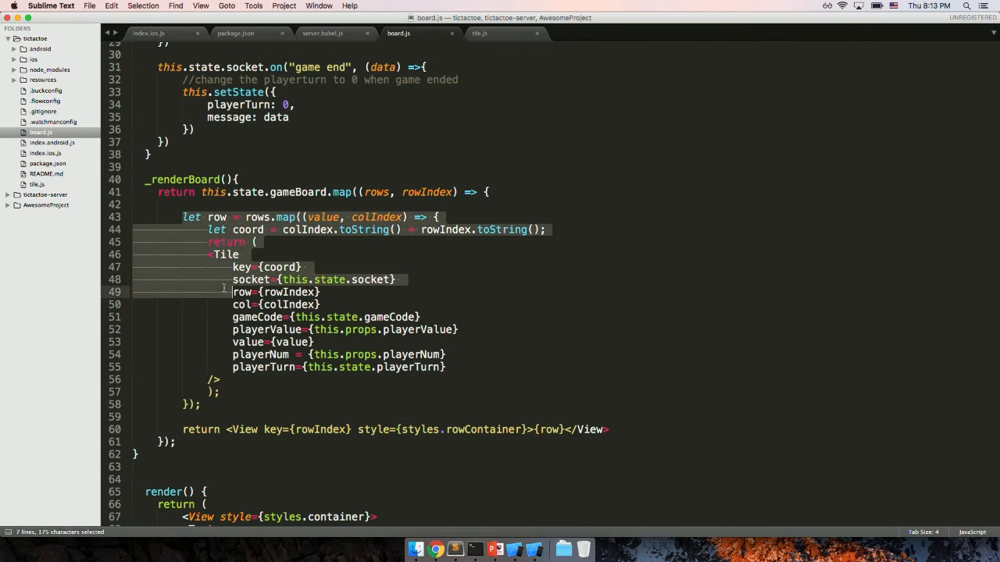
{"action": "left_click", "coordinate": [300, 266]}
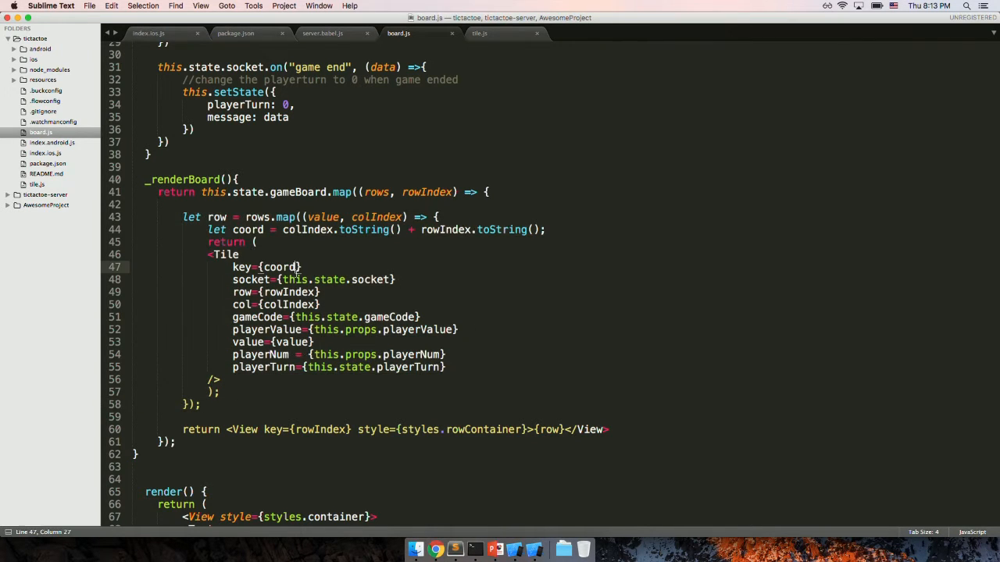
{"action": "scroll", "scroll_direction": "down", "scroll_amount": 3}
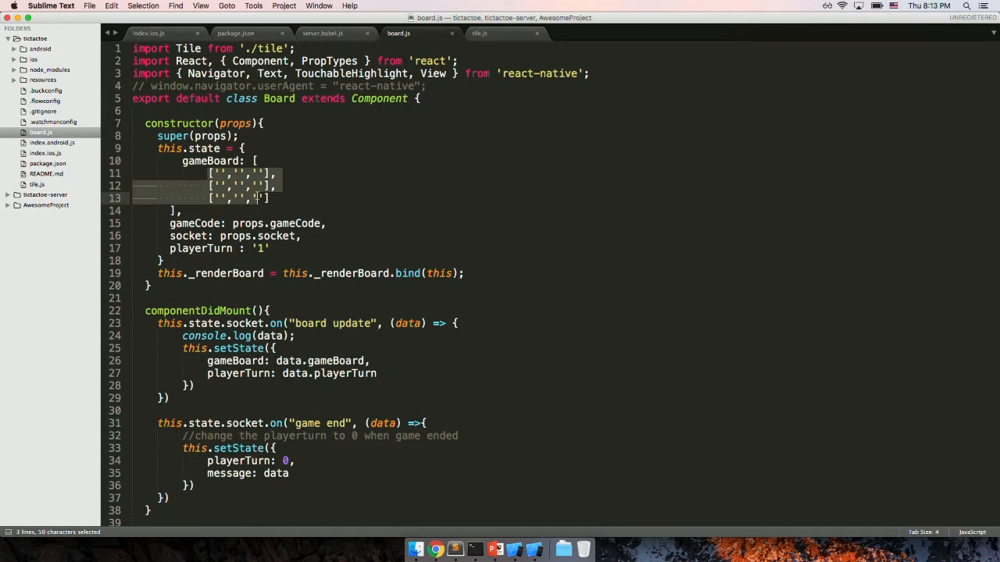
{"action": "scroll", "scroll_direction": "down", "scroll_amount": 3}
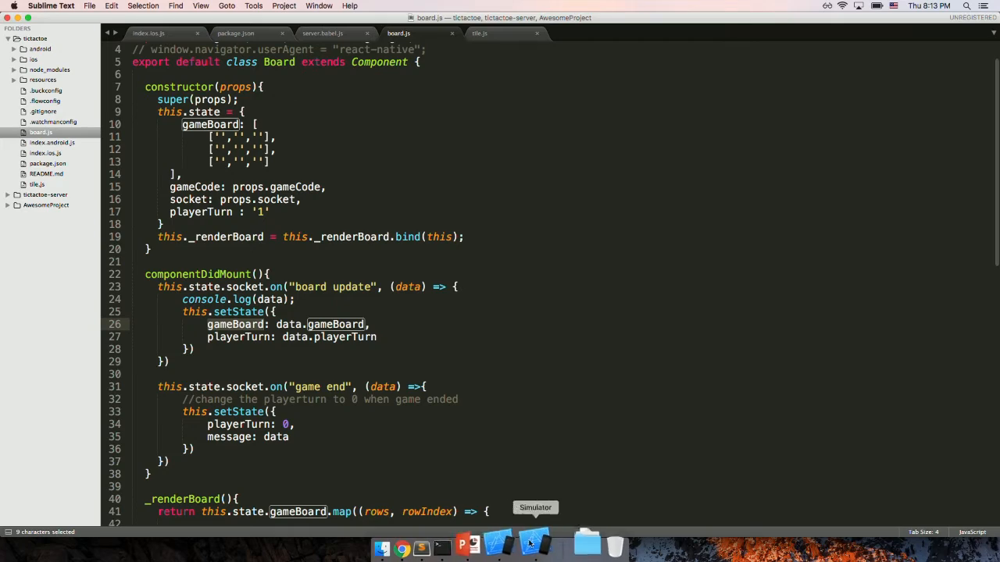
{"action": "left_click", "coordinate": [322, 33]}
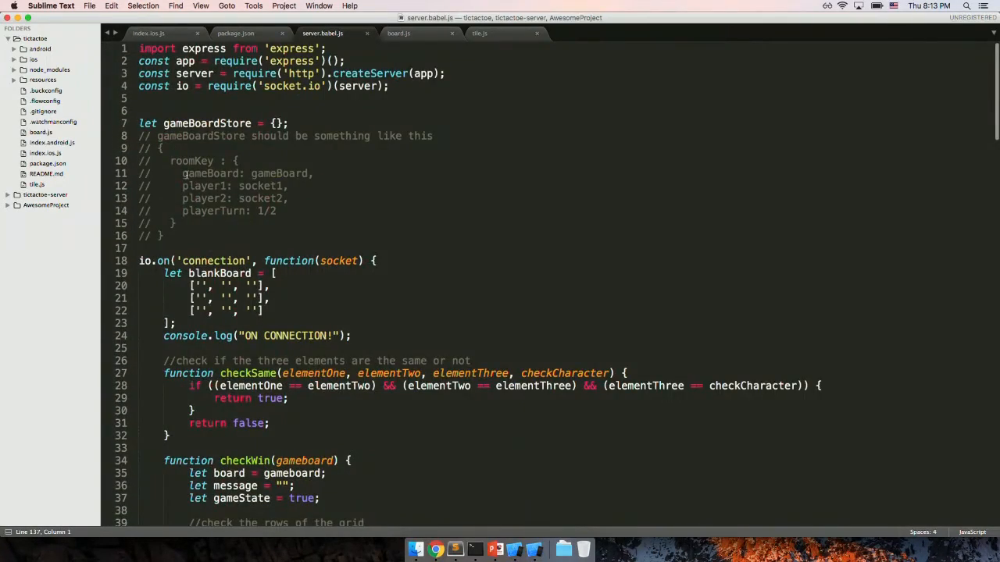
- Return to board.js and highlight the _renderBoard call beneath the room code and message text in render
{"action": "left_click", "coordinate": [398, 33]}
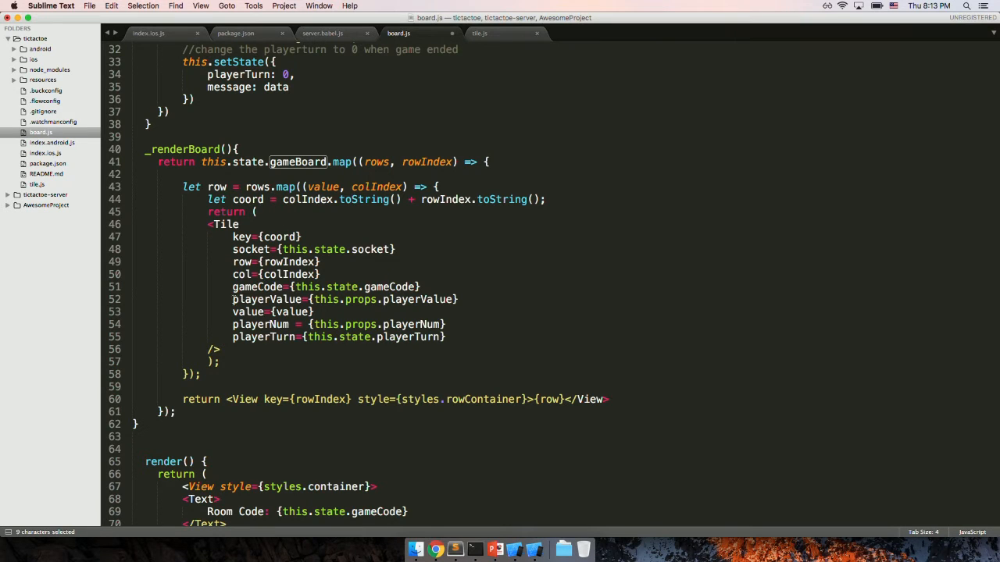
{"action": "left_click", "coordinate": [195, 250]}
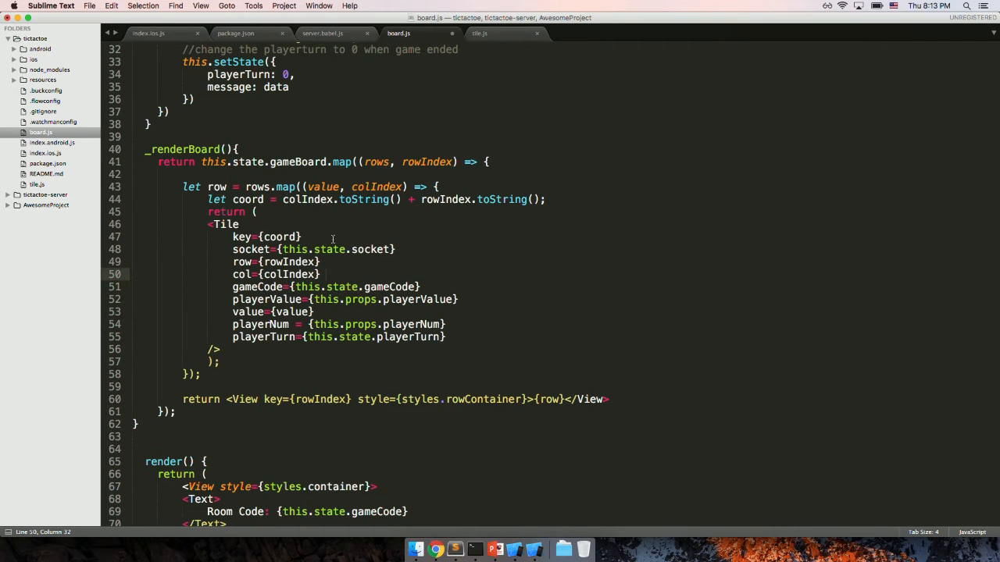
{"action": "scroll", "scroll_direction": "down", "scroll_amount": 3}
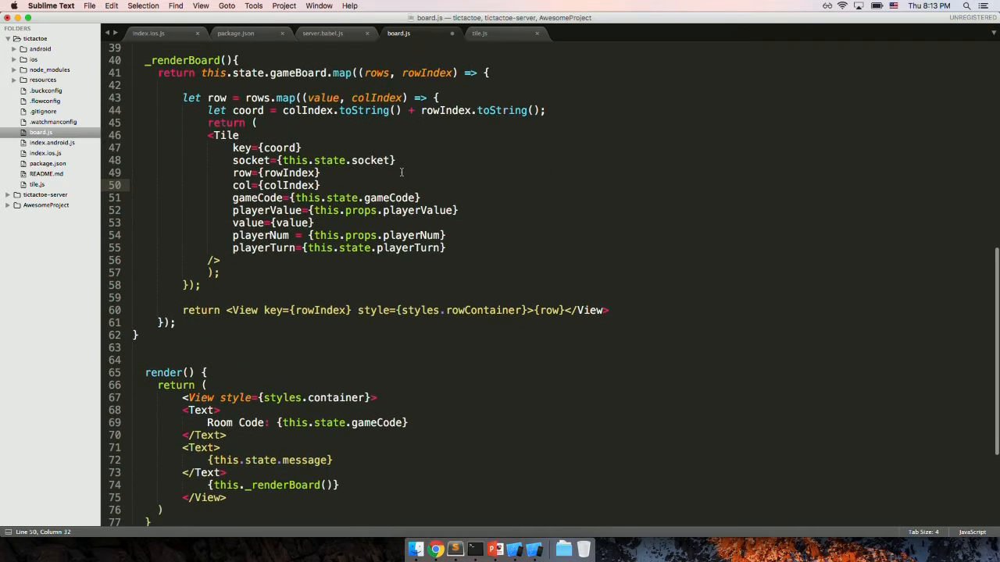
{"action": "scroll", "scroll_direction": "down", "scroll_amount": 3}
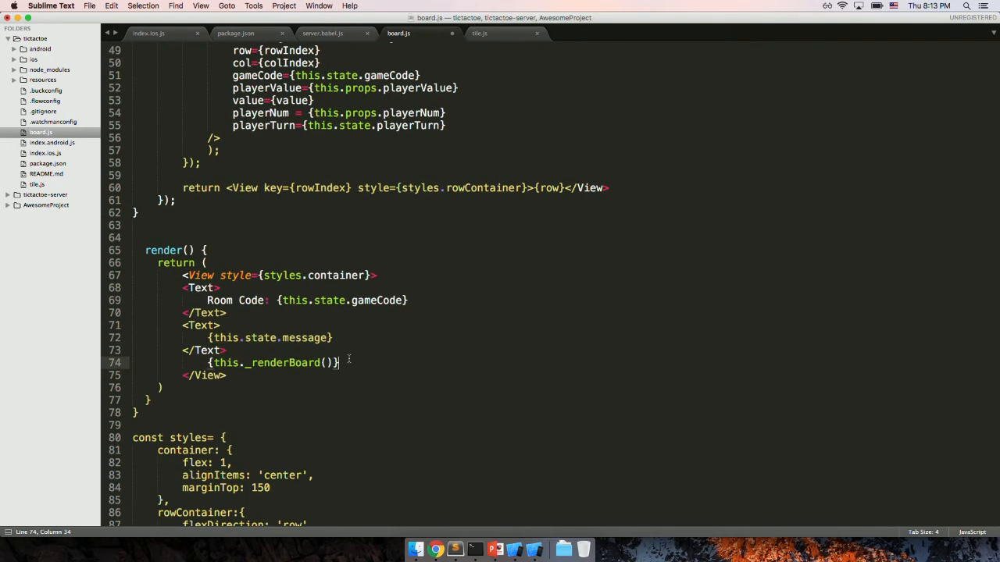
{"action": "double_click", "coordinate": [283, 362]}
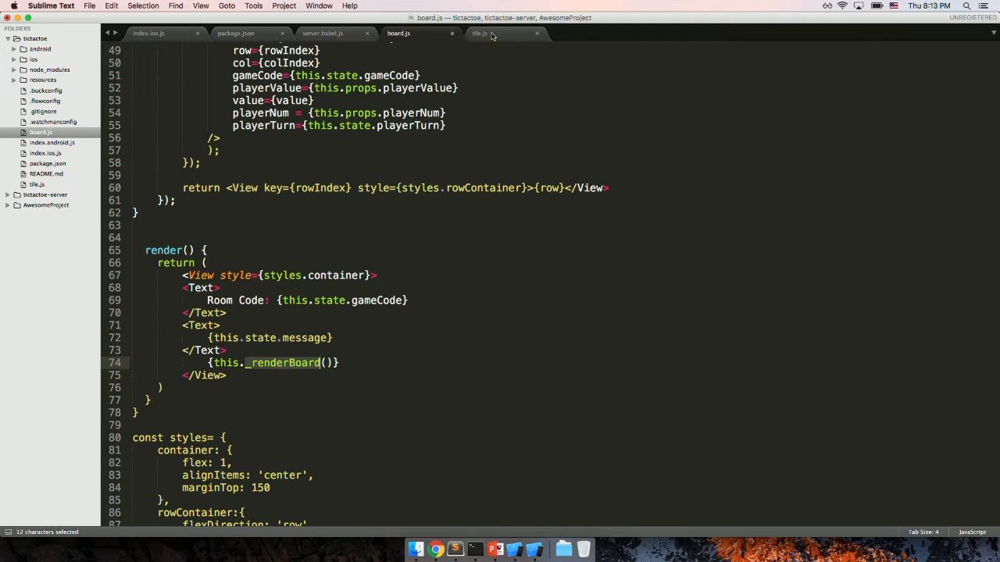
- Walk through tile.js's _clickTile emit, render and styles, then return to board.js's Tile props
{"action": "left_click", "coordinate": [478, 33]}
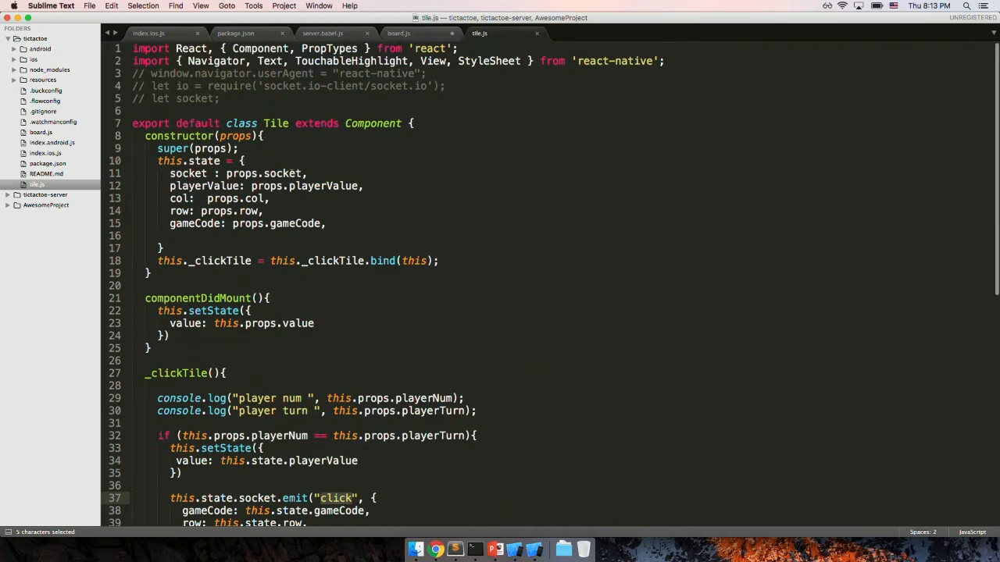
{"action": "scroll", "scroll_direction": "down", "scroll_amount": 3}
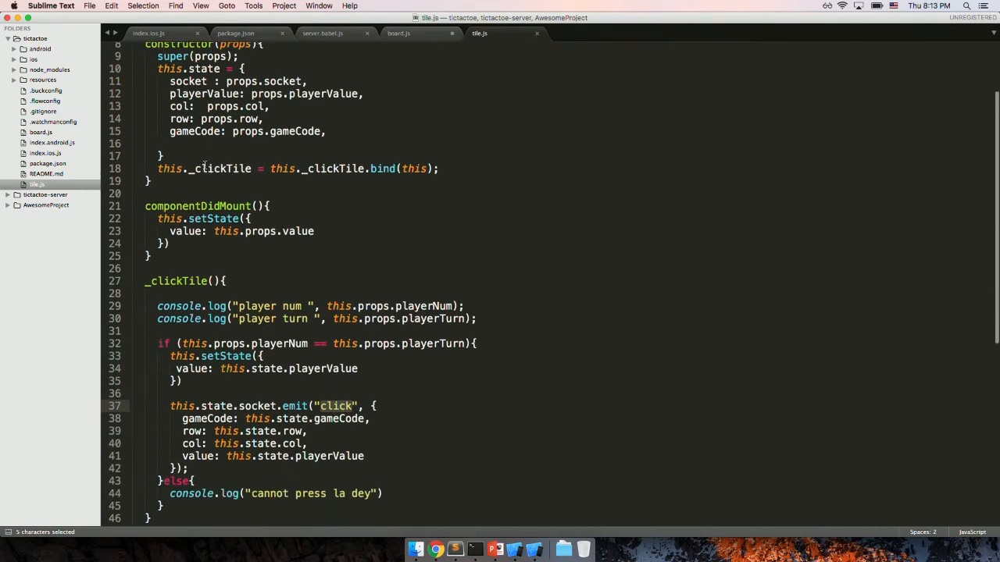
{"action": "scroll", "scroll_direction": "down", "scroll_amount": 3}
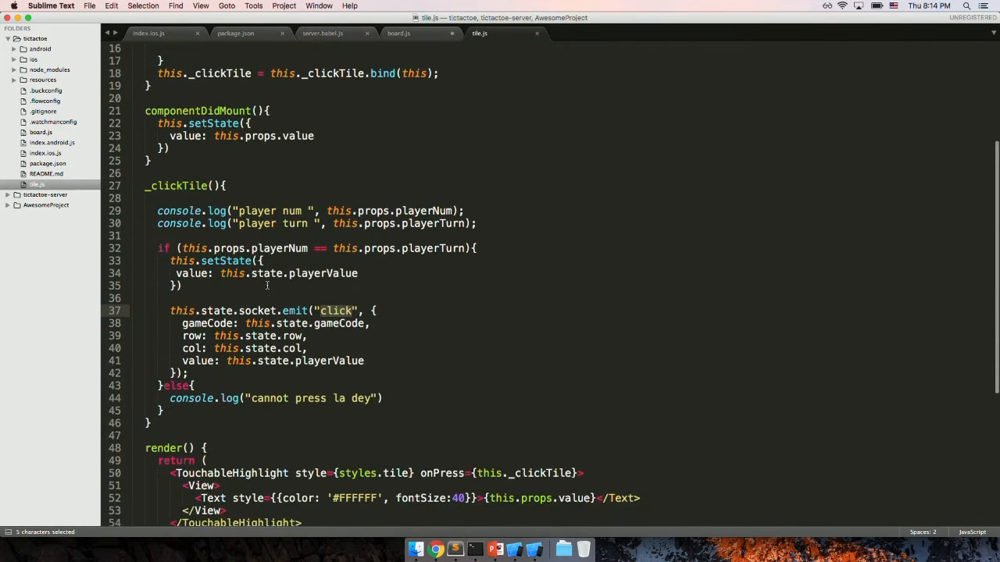
{"action": "scroll", "scroll_direction": "down", "scroll_amount": 3}
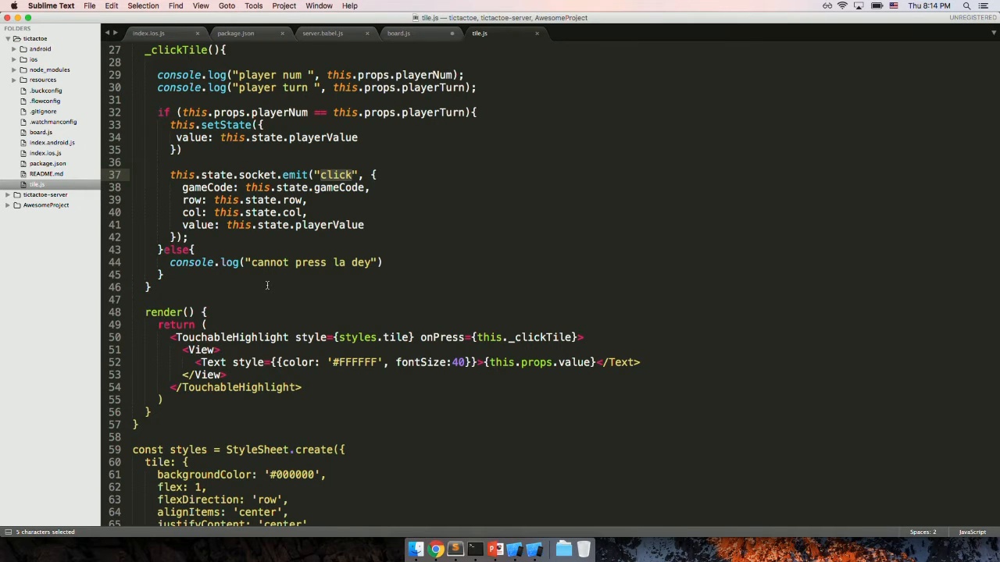
{"action": "scroll", "scroll_direction": "down", "scroll_amount": 3}
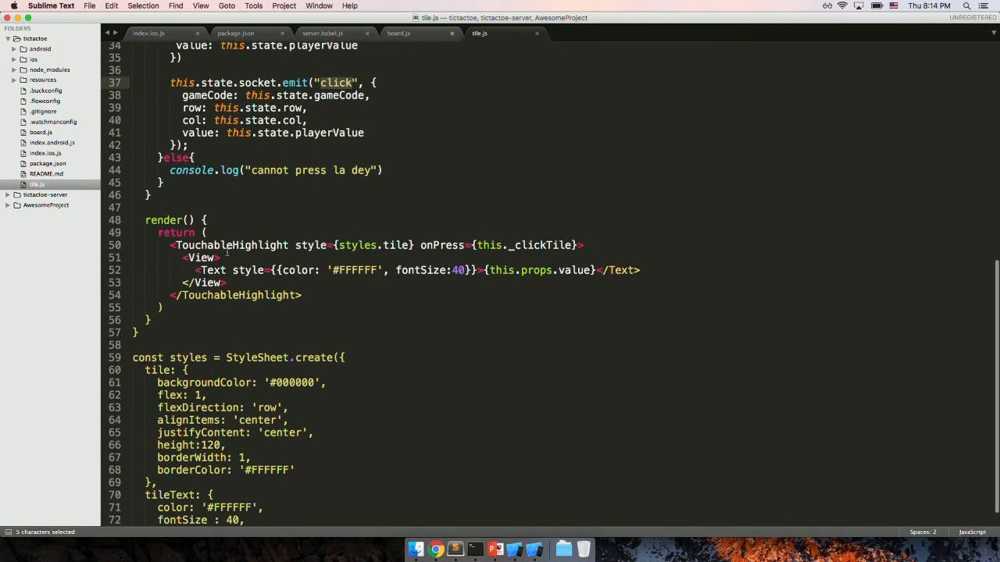
{"action": "double_click", "coordinate": [231, 244]}
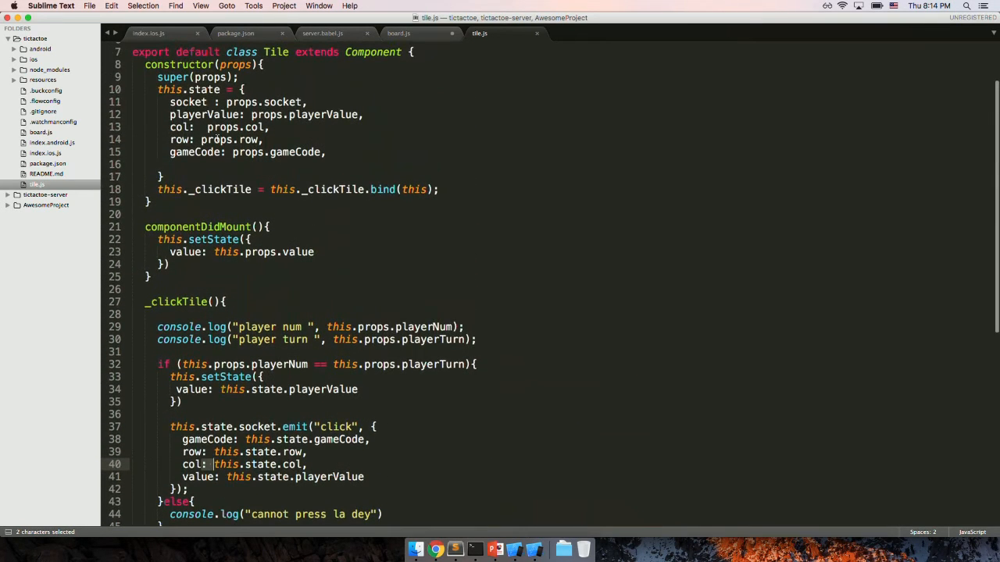
{"action": "left_click", "coordinate": [399, 33]}
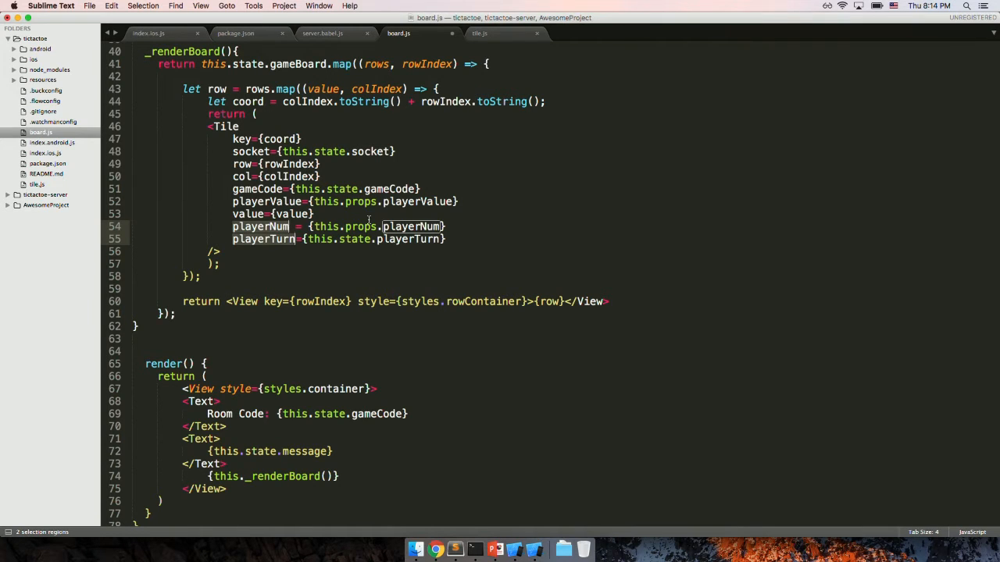
{"action": "mouse_move", "coordinate": [467, 106]}
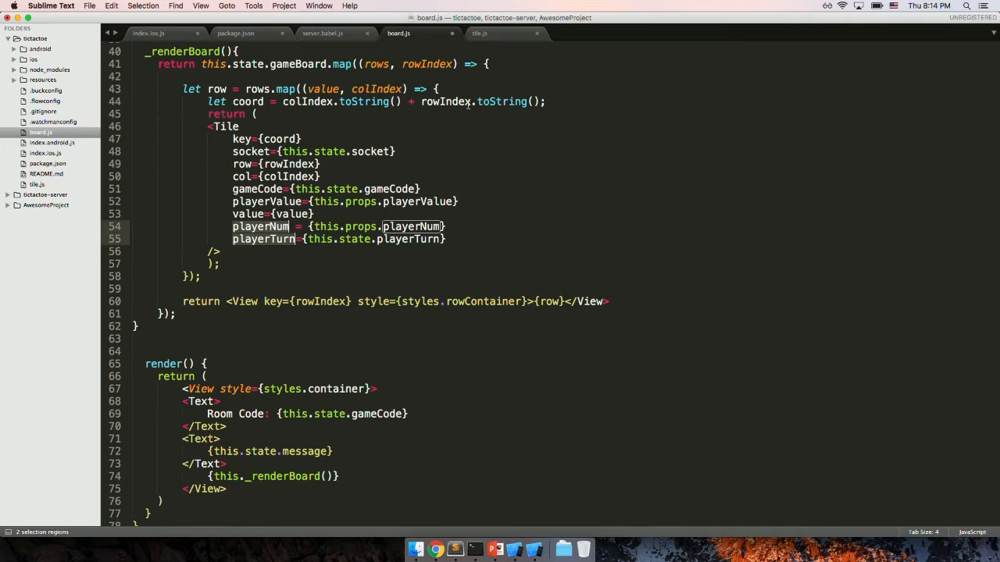
- Highlight tile.js's if (playerNum == playerTurn) check, then show server.babel.js's connection handler
{"action": "left_click", "coordinate": [478, 33]}
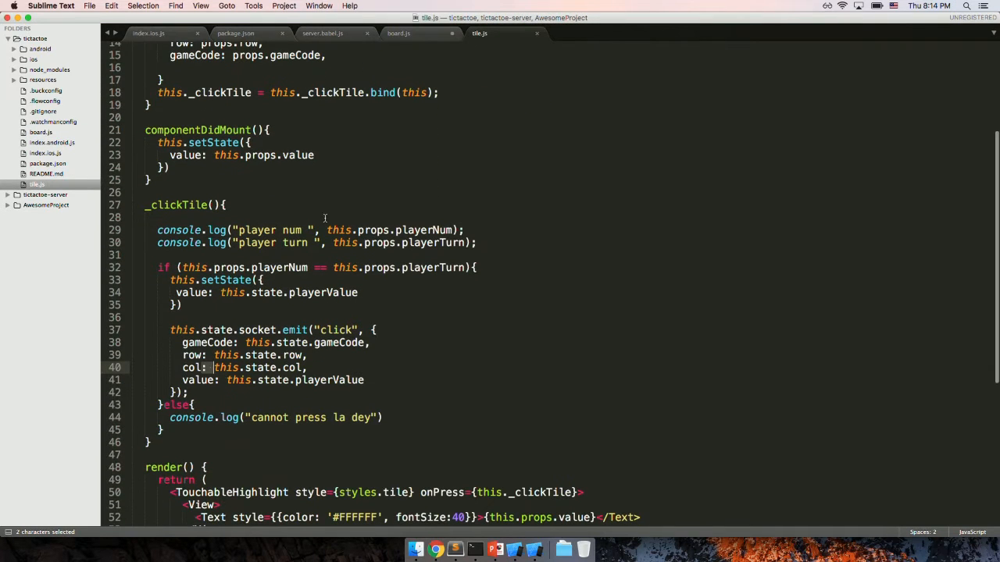
{"action": "left_click_drag", "start_coordinate": [179, 267], "coordinate": [466, 267]}
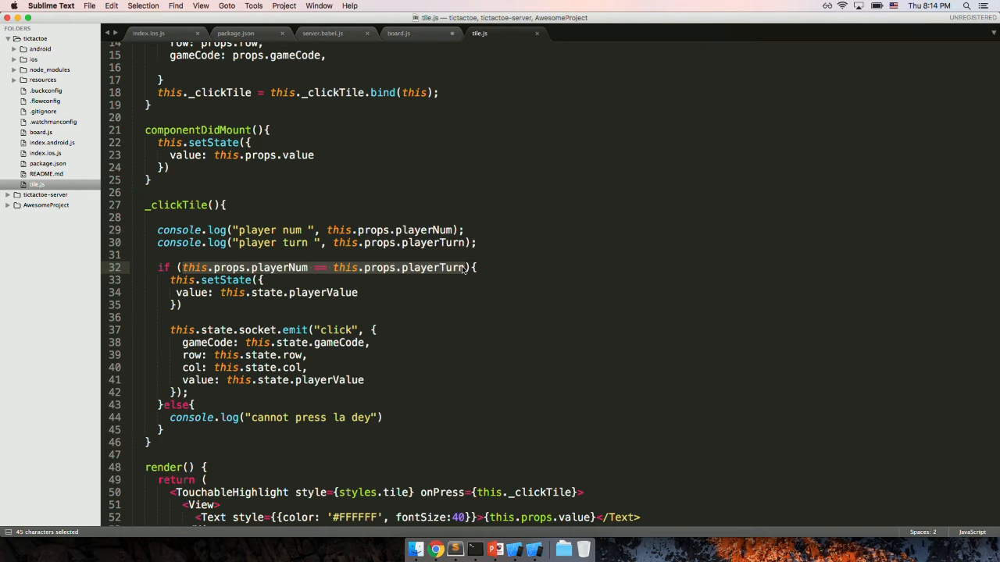
{"action": "left_click", "coordinate": [322, 33]}
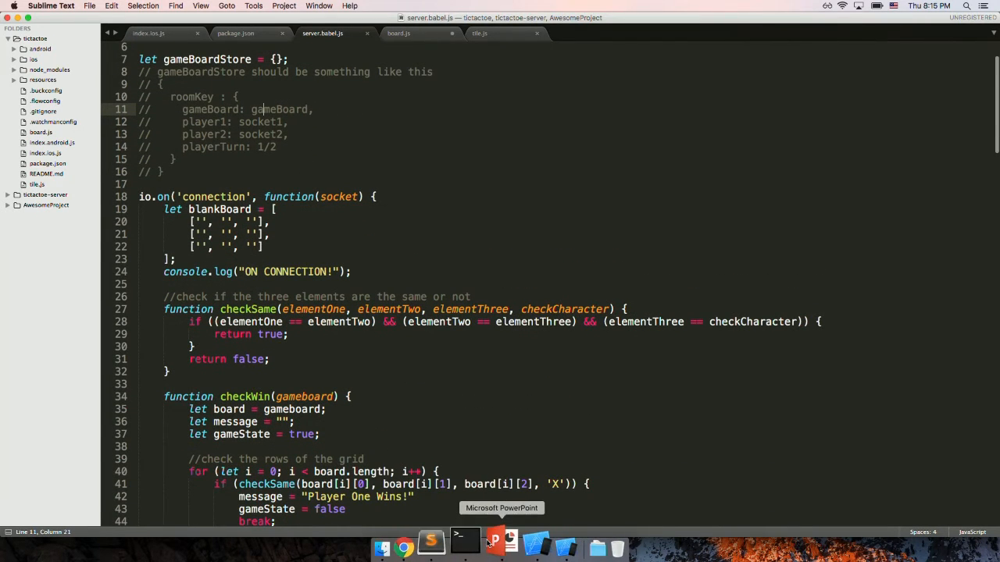
- Return from server.babel.js to index.ios.js at the leftPad helper and _createRoom
{"action": "left_click", "coordinate": [509, 540]}
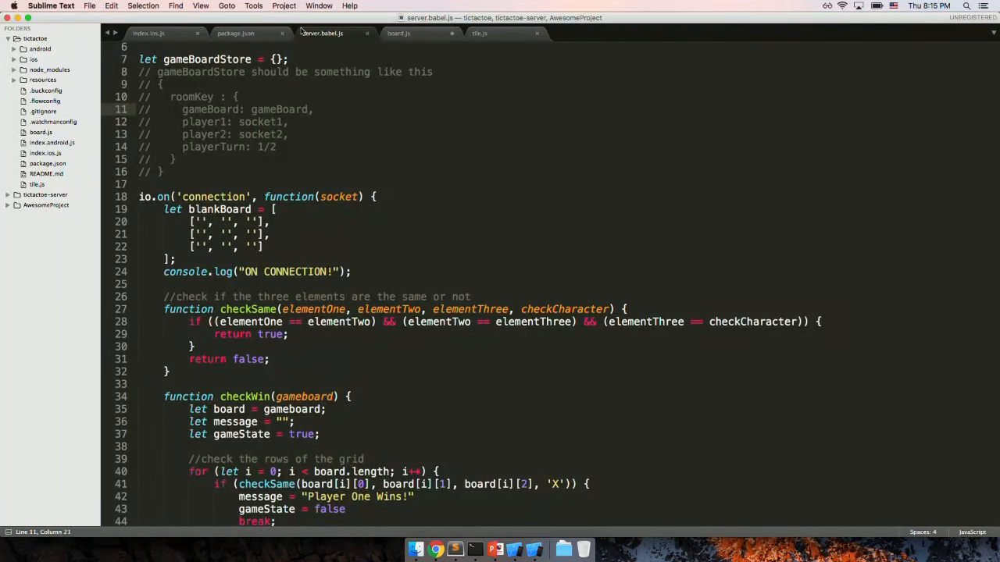
{"action": "left_click", "coordinate": [149, 33]}
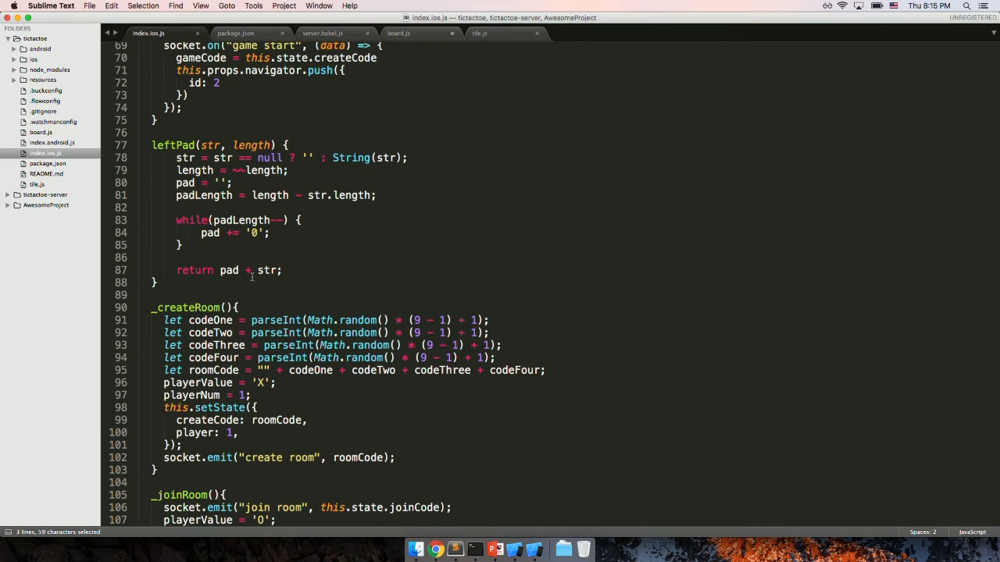
- Review _createRoom and _joinRoom in index.ios.js, then show the server's create room handler
{"action": "scroll", "scroll_direction": "down", "scroll_amount": 3}
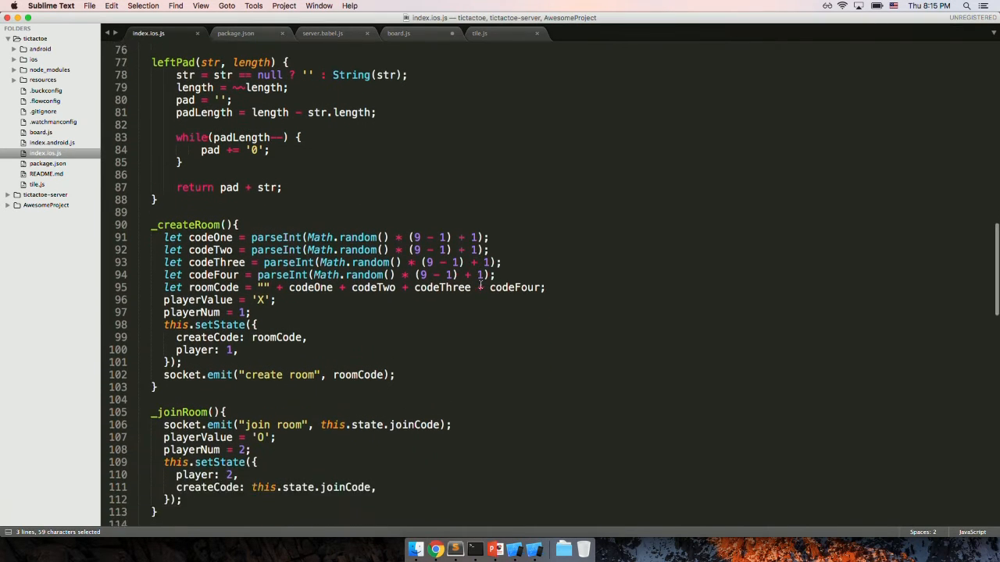
{"action": "scroll", "scroll_direction": "down", "scroll_amount": 3}
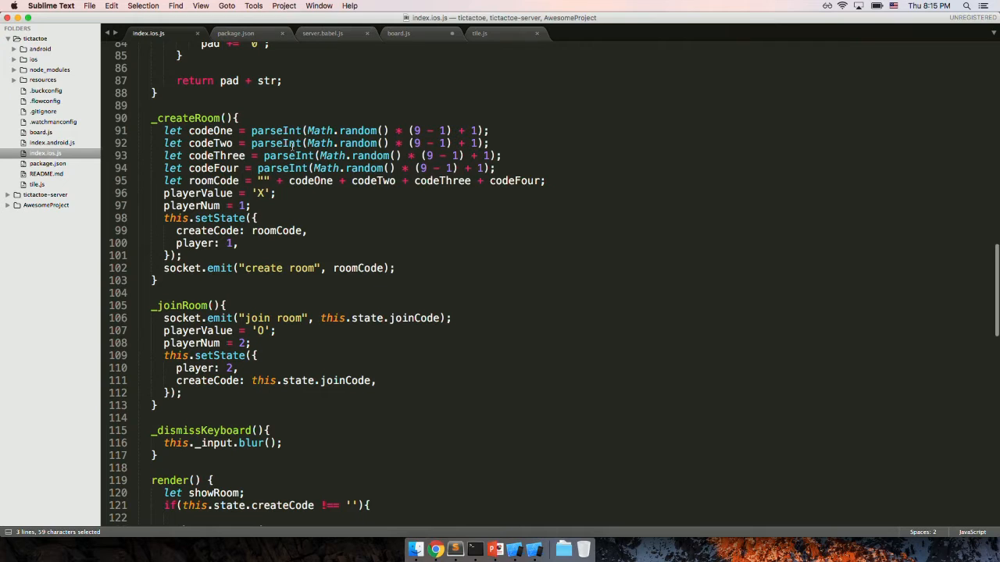
{"action": "mouse_move", "coordinate": [467, 119]}
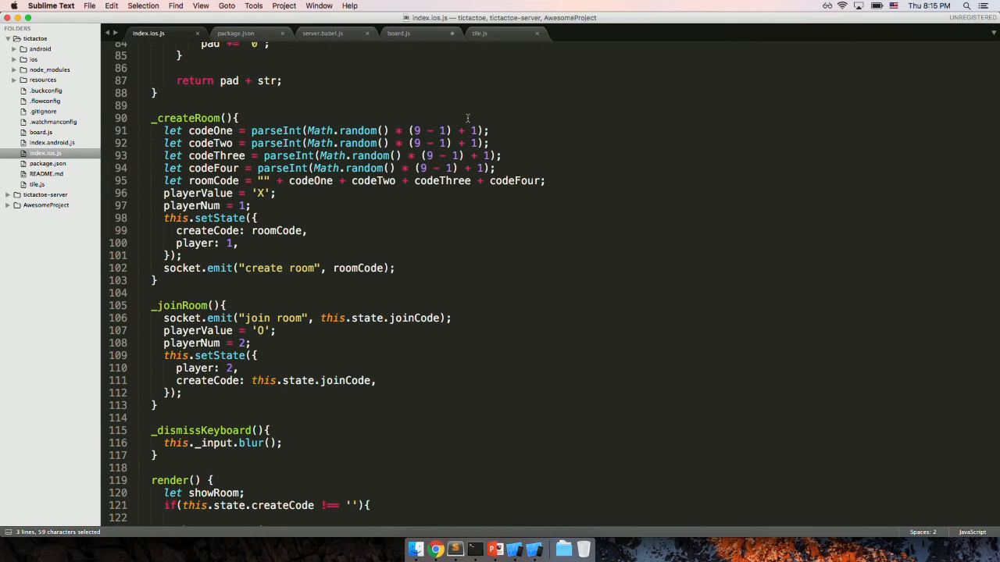
{"action": "left_click", "coordinate": [497, 107]}
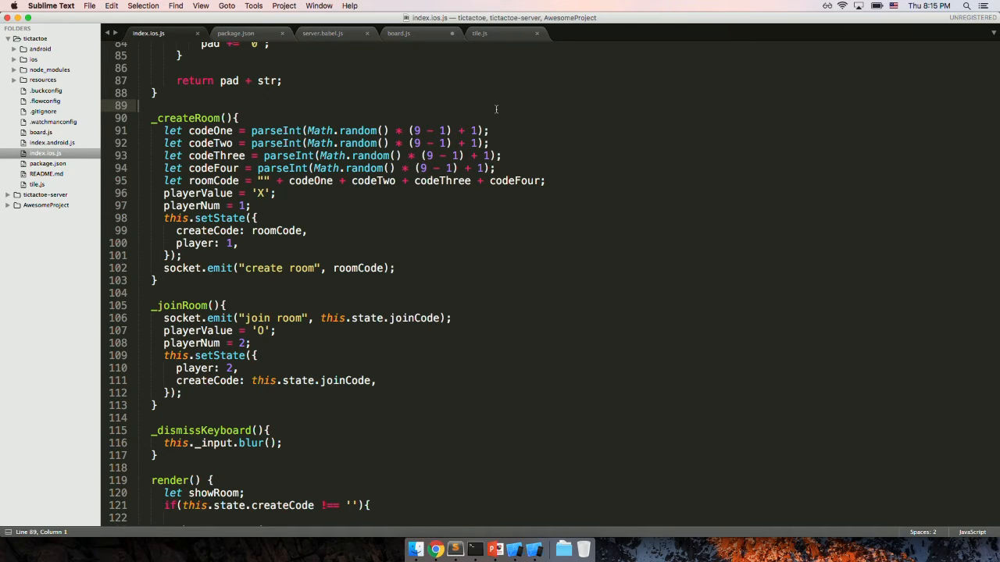
{"action": "left_click_drag", "start_coordinate": [164, 131], "coordinate": [372, 143]}
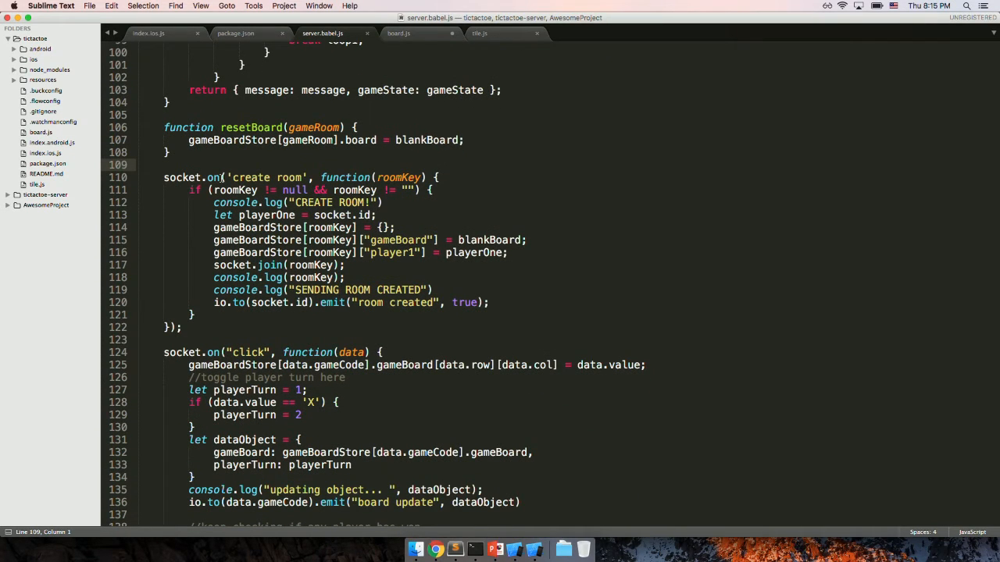
{"action": "scroll", "scroll_direction": "up", "scroll_amount": 3}
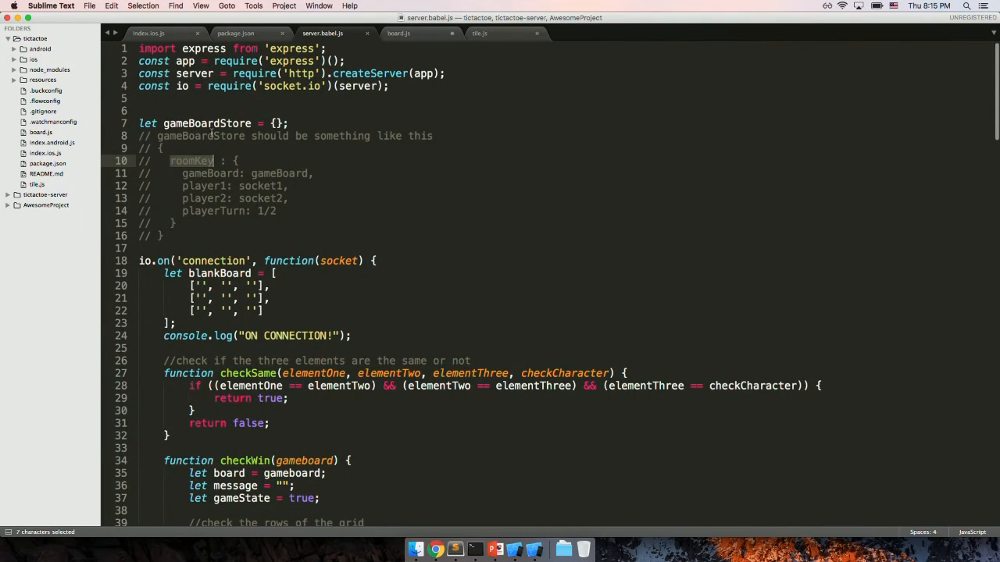
{"action": "double_click", "coordinate": [200, 136]}
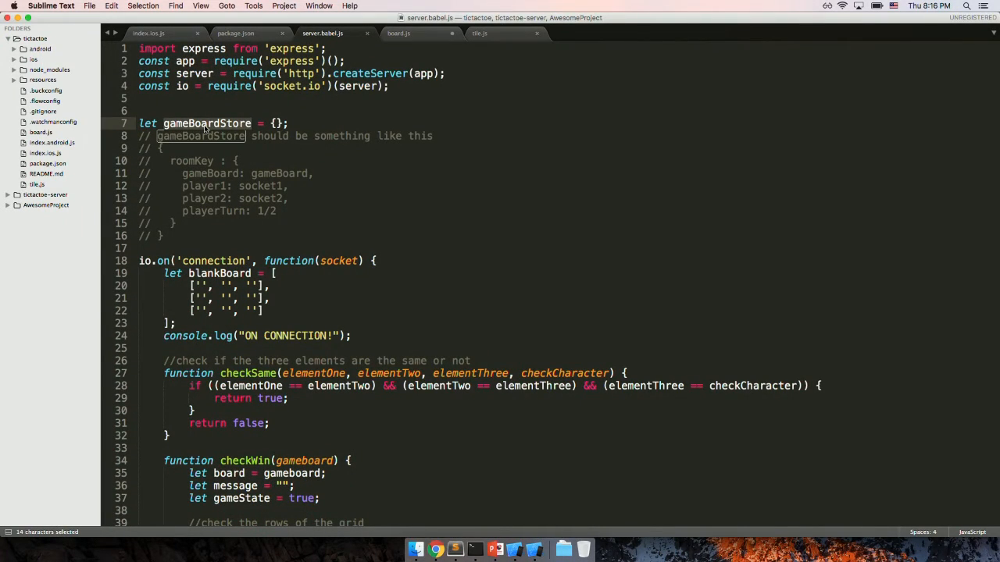
{"action": "double_click", "coordinate": [190, 161]}
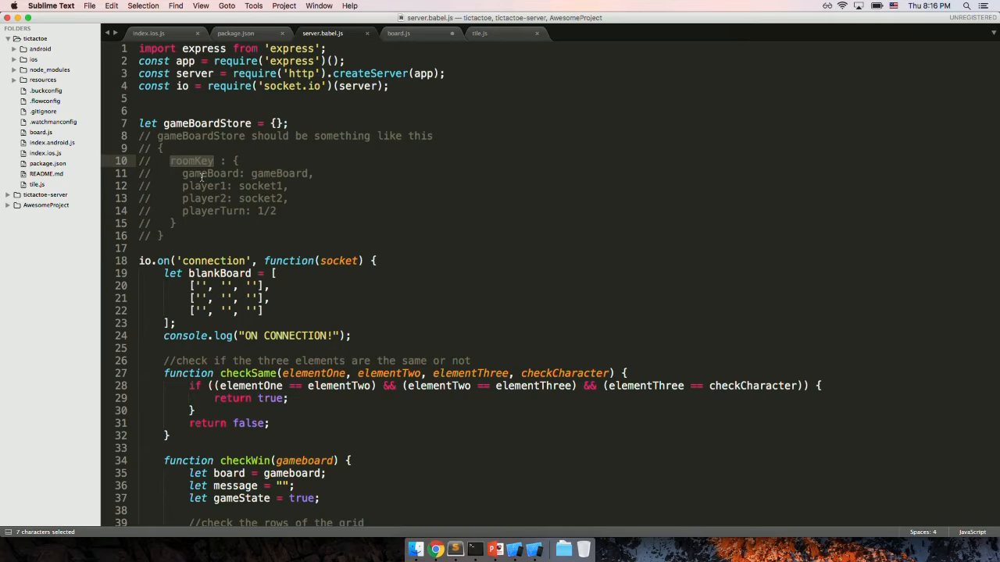
{"action": "left_click", "coordinate": [225, 174]}
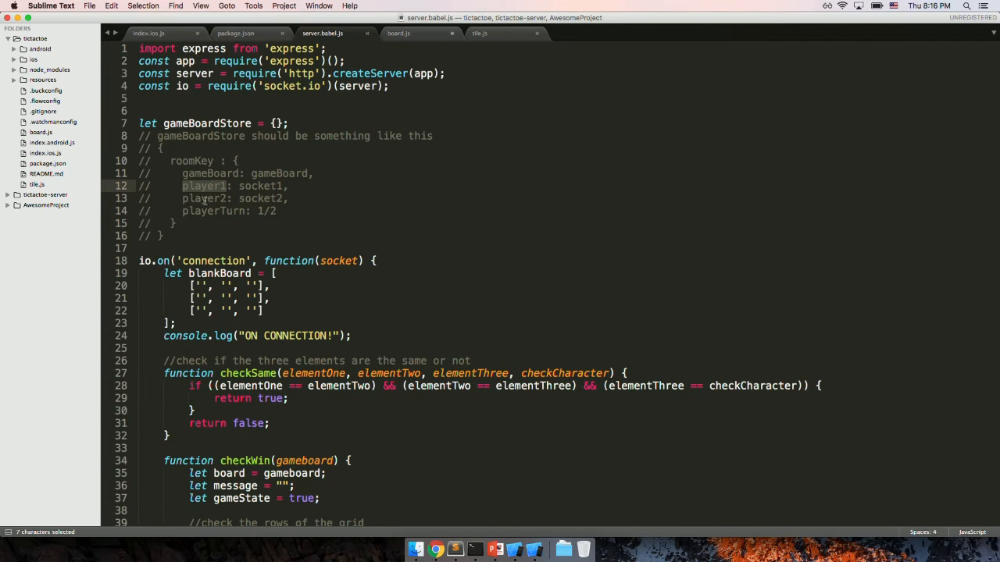
{"action": "double_click", "coordinate": [213, 211]}
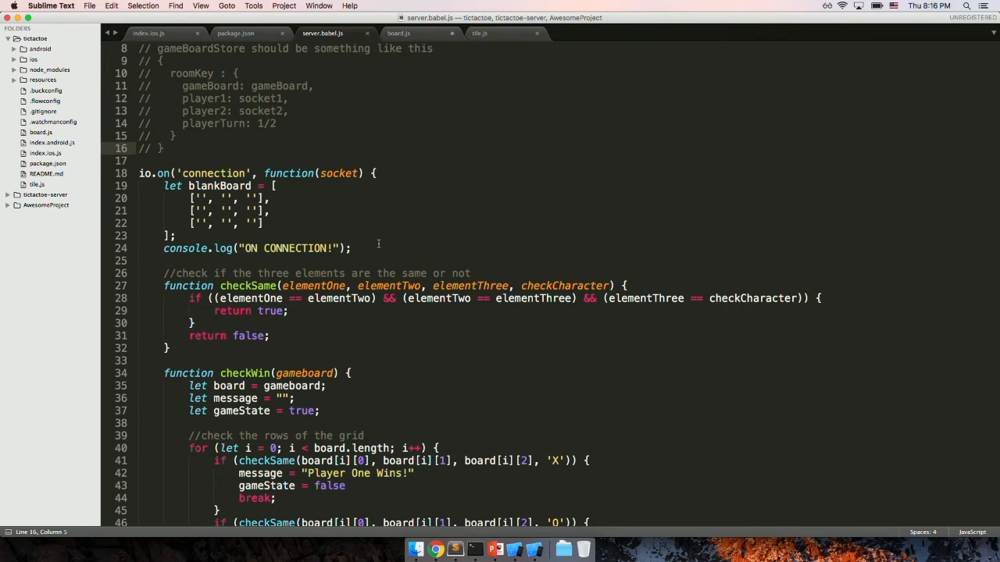
{"action": "scroll", "scroll_direction": "down", "scroll_amount": 3}
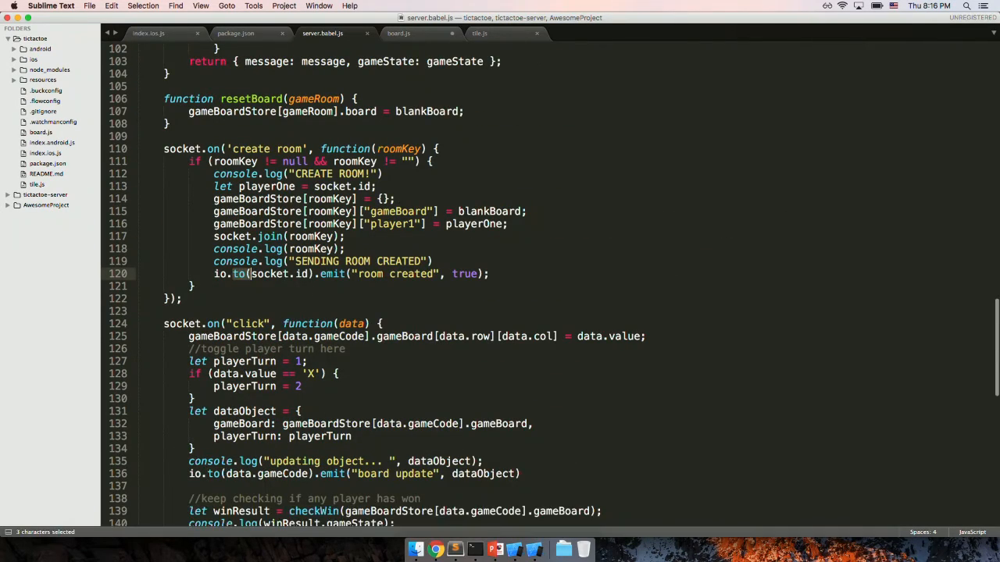
{"action": "scroll", "scroll_direction": "down", "scroll_amount": 3}
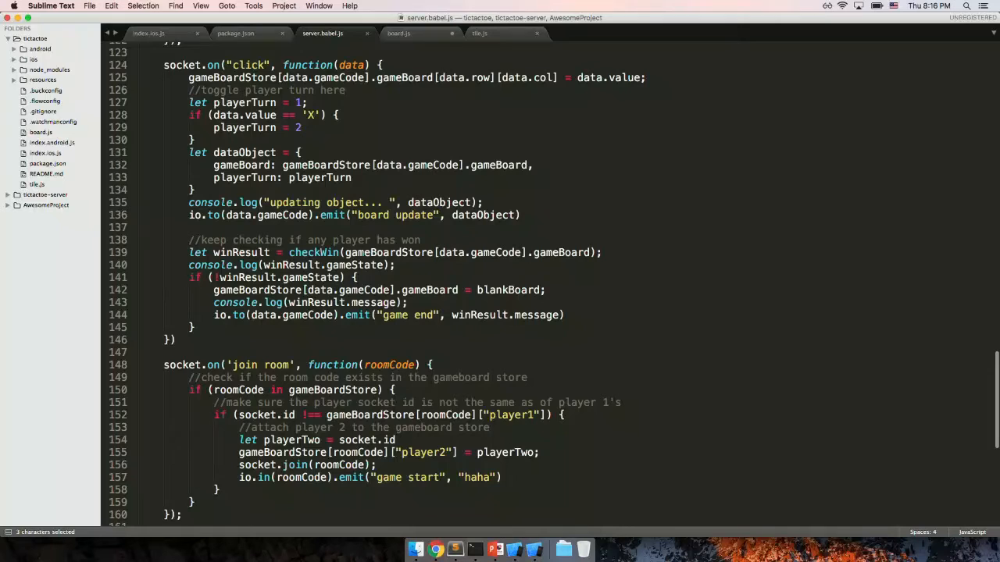
{"action": "scroll", "scroll_direction": "down", "scroll_amount": 3}
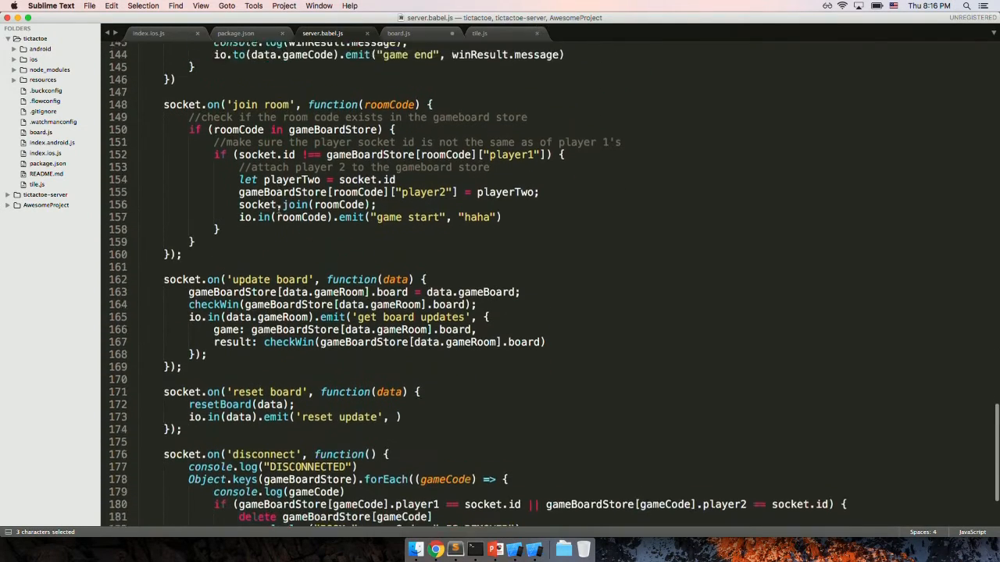
{"action": "scroll", "scroll_direction": "down", "scroll_amount": 3}
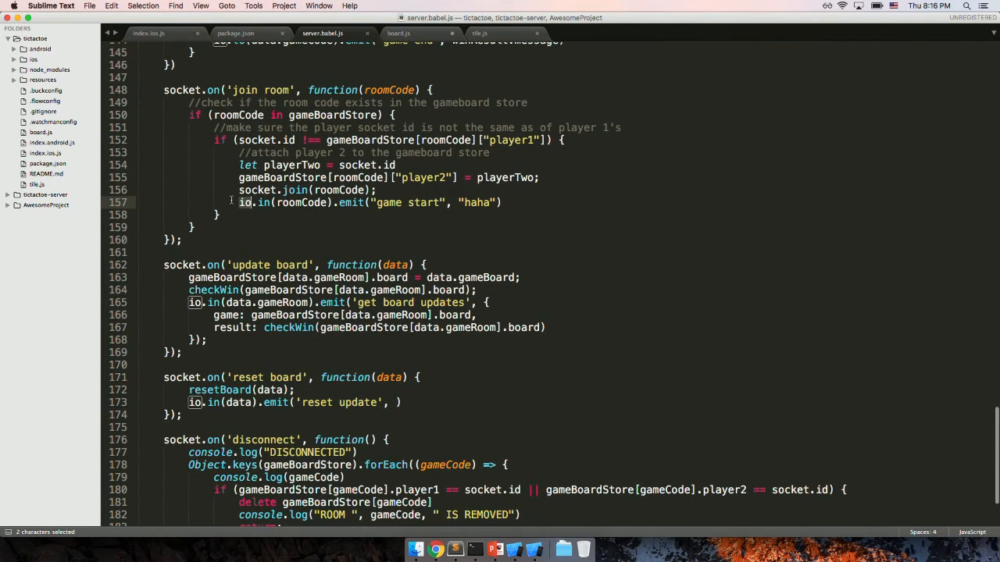
{"action": "left_click", "coordinate": [244, 203]}
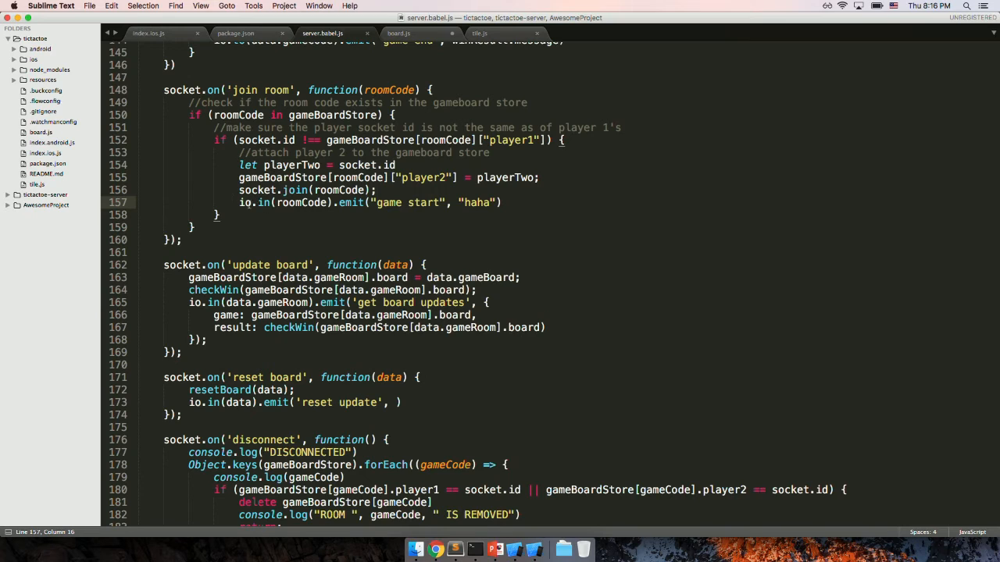
{"action": "double_click", "coordinate": [266, 203]}
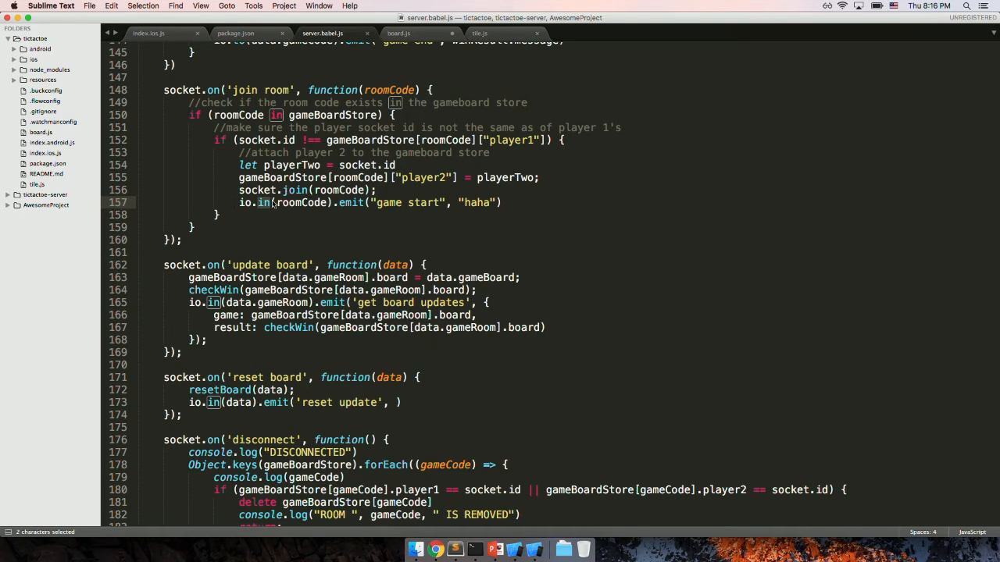
{"action": "type", "text": "broad"}
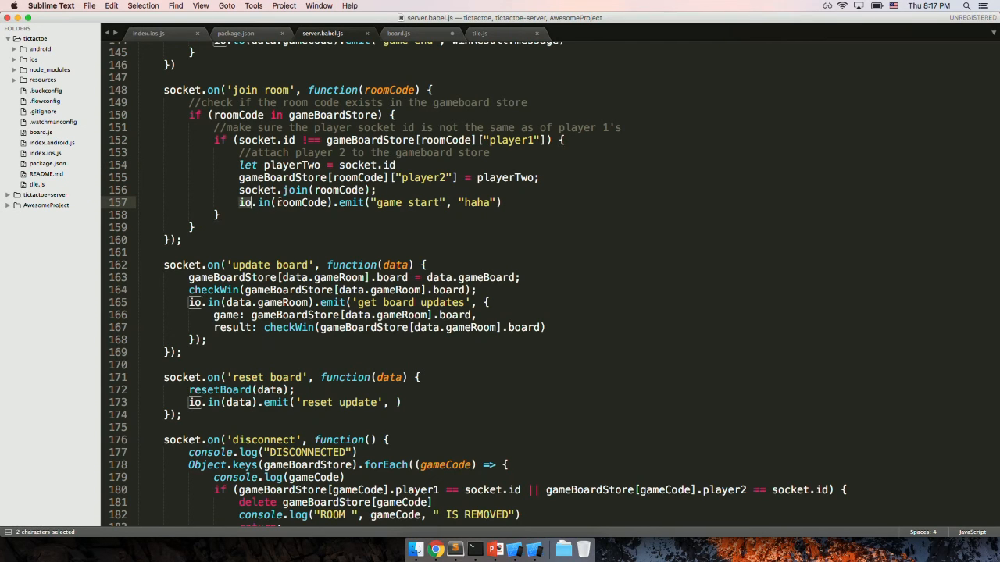
{"action": "double_click", "coordinate": [300, 203]}
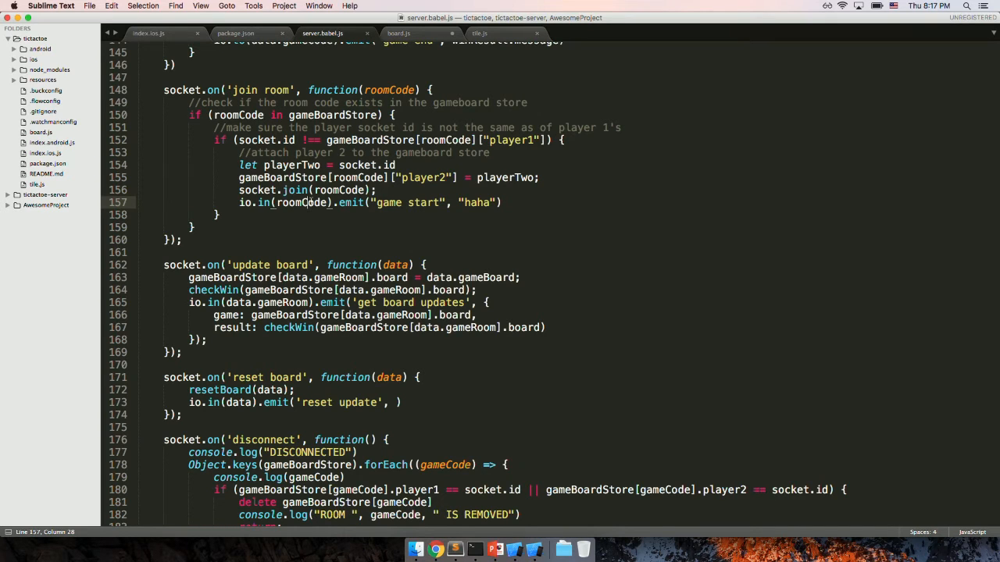
{"action": "mouse_move", "coordinate": [357, 224]}
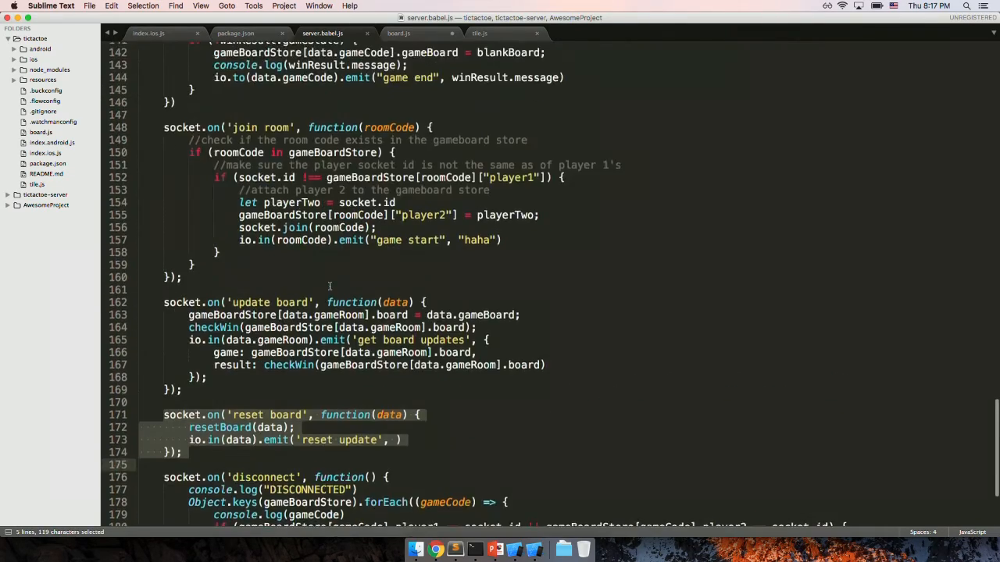
- Scroll server.babel.js to its top and show index.android.js's default sample component
{"action": "scroll", "scroll_direction": "up", "scroll_amount": 3}
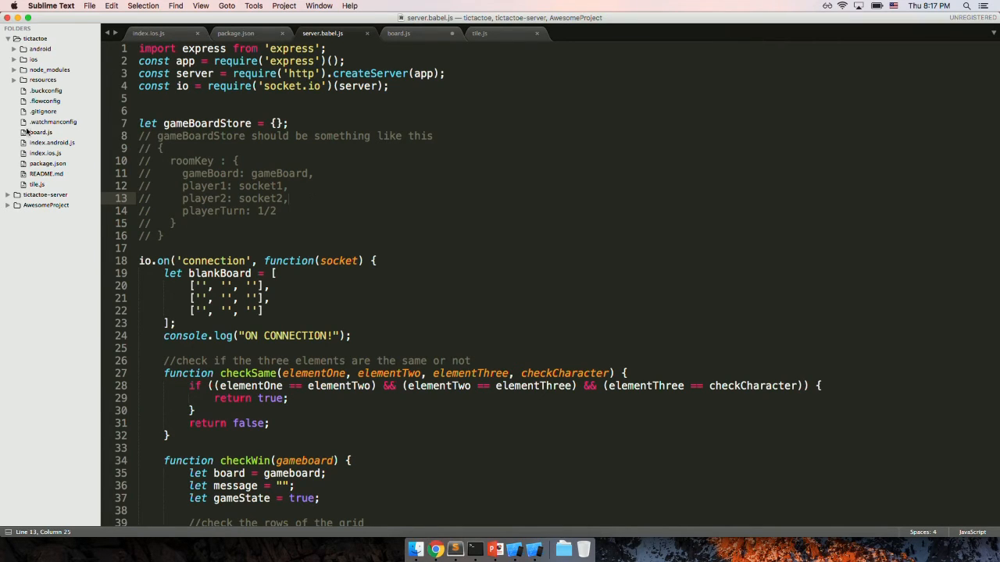
{"action": "left_click", "coordinate": [148, 33]}
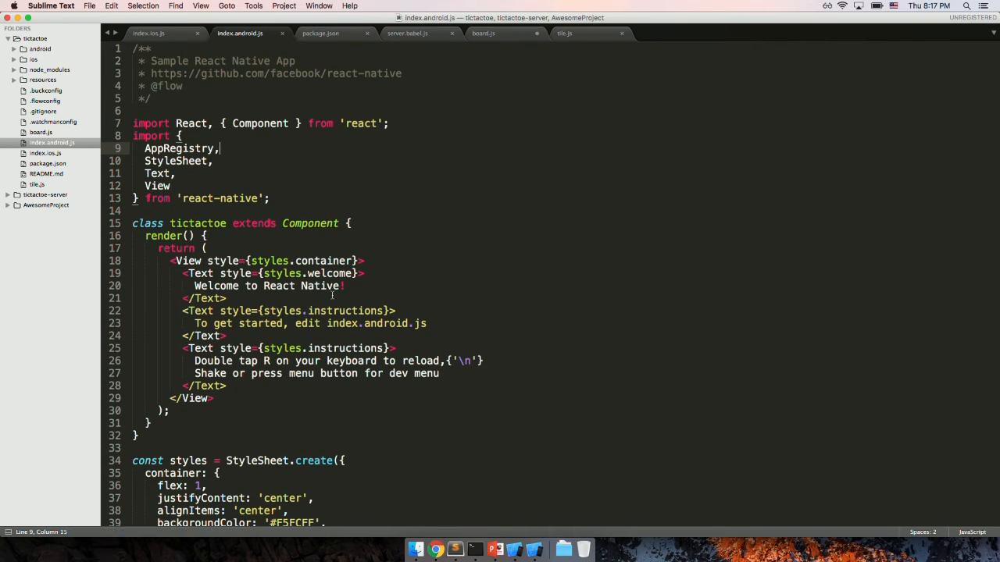
- Read index.ios.js from imports to the game room render, then return to board.js's render
{"action": "left_click", "coordinate": [148, 32]}
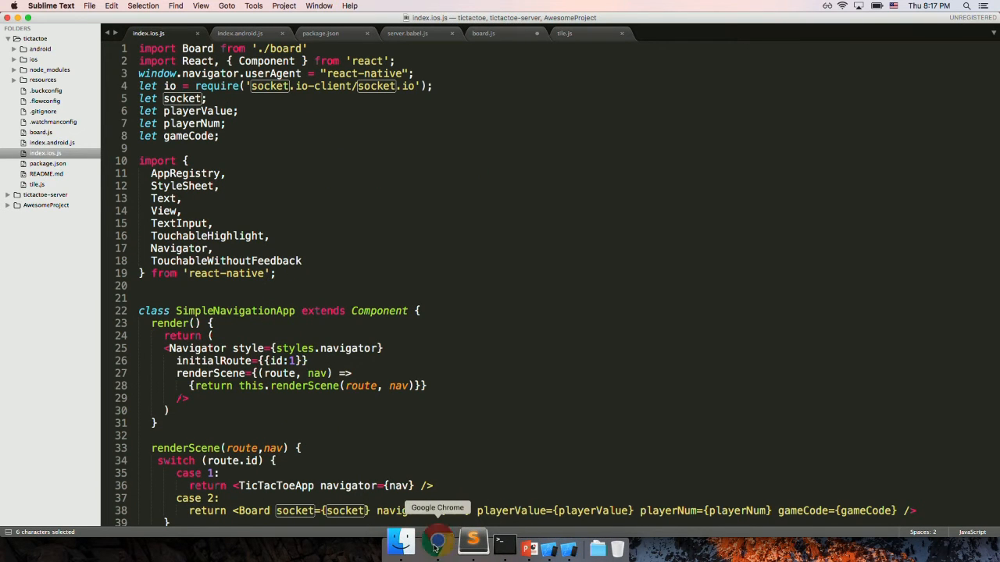
{"action": "left_click", "coordinate": [437, 540]}
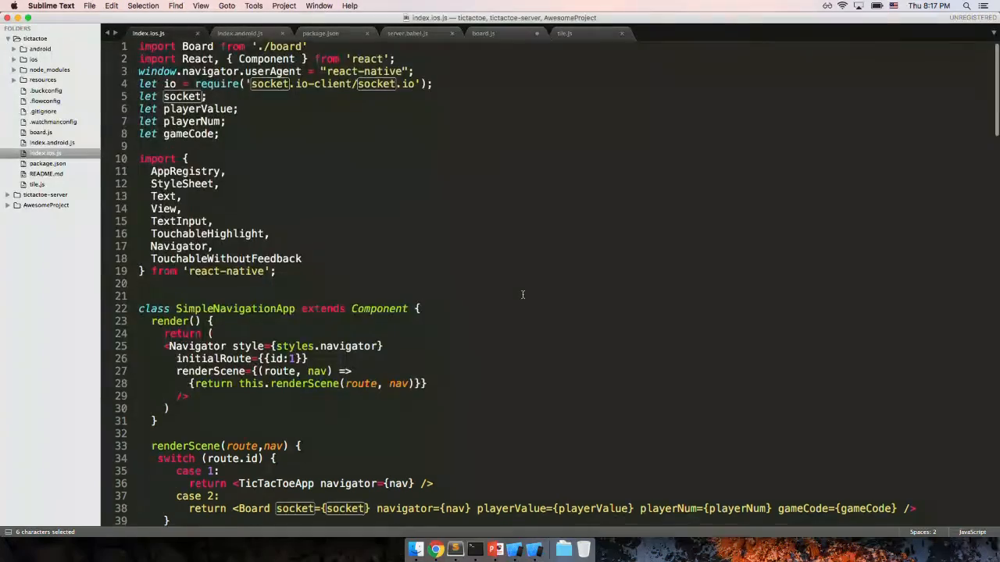
{"action": "scroll", "scroll_direction": "down", "scroll_amount": 3}
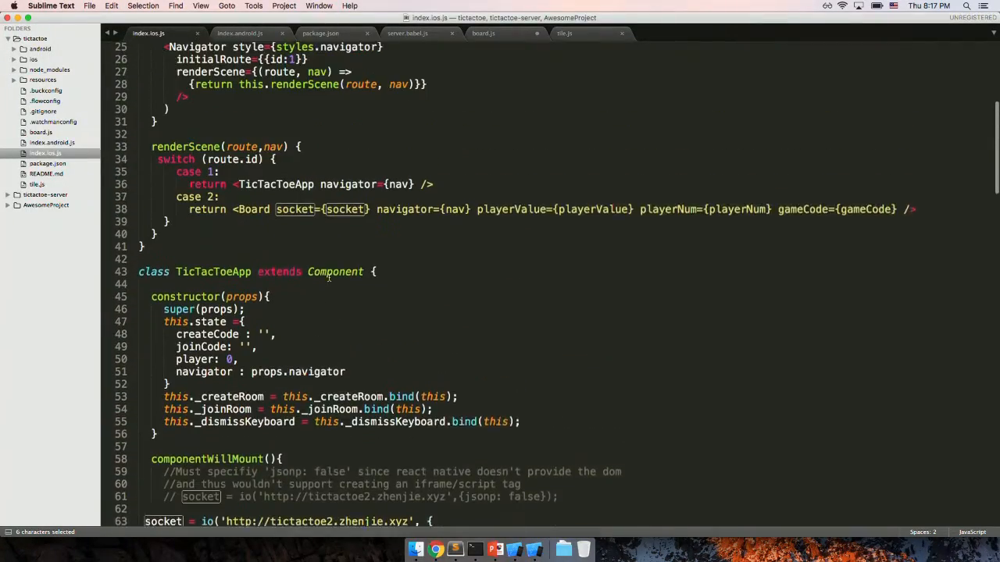
{"action": "scroll", "scroll_direction": "down", "scroll_amount": 3}
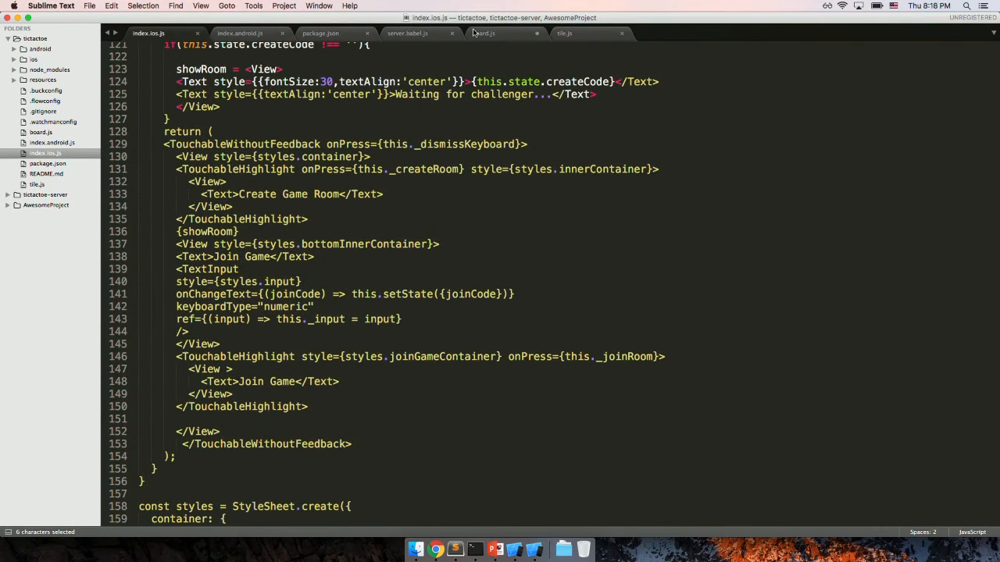
{"action": "left_click", "coordinate": [483, 33]}
{"action": "type", "text": "return Recer"}
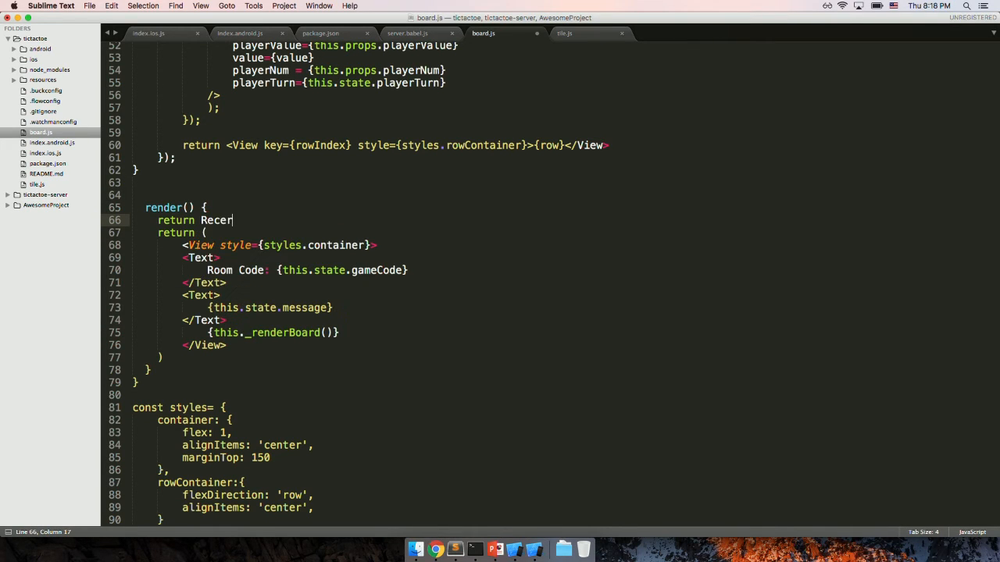
{"action": "key", "text": "Backspace"}
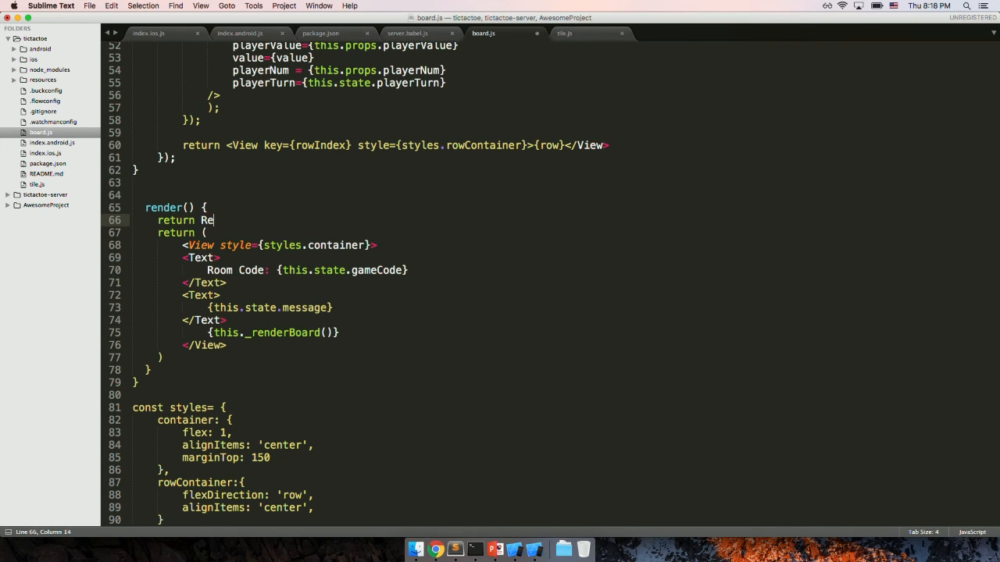
{"action": "type", "text": "act.crea"}
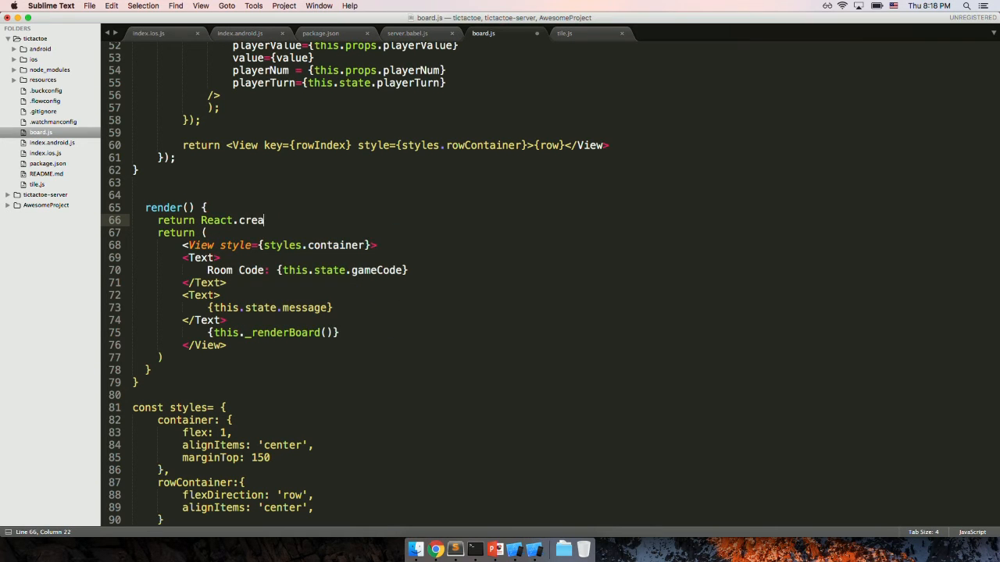
{"action": "type", "text": "teClass(\"div\")"}
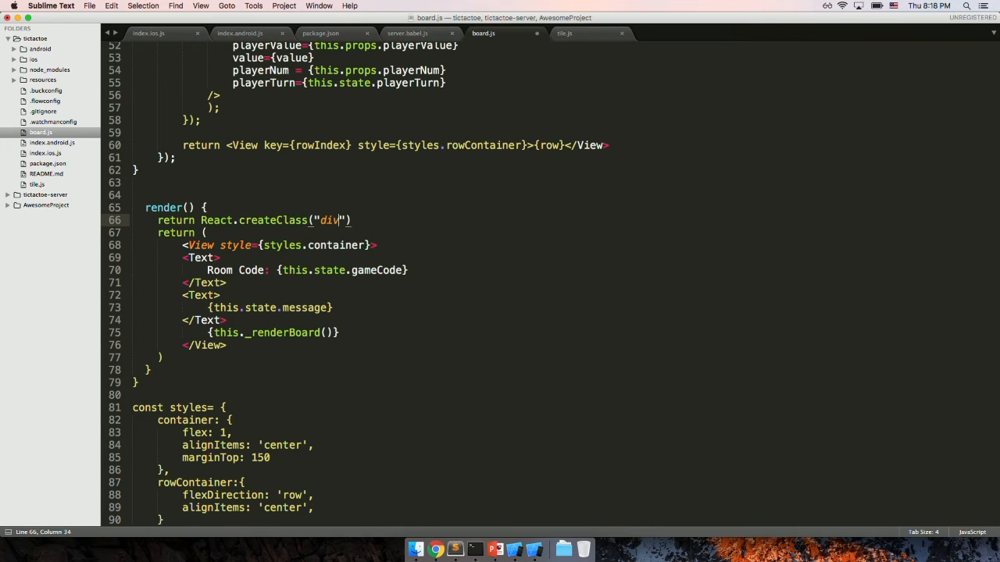
{"action": "type", "text": ", \"\""}
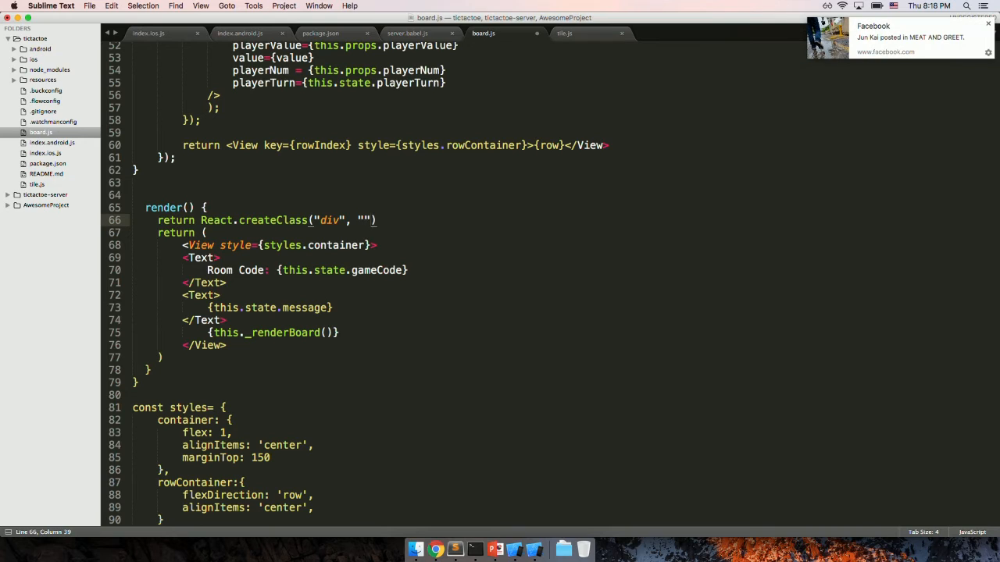
{"action": "type", "text": ", \"\""}
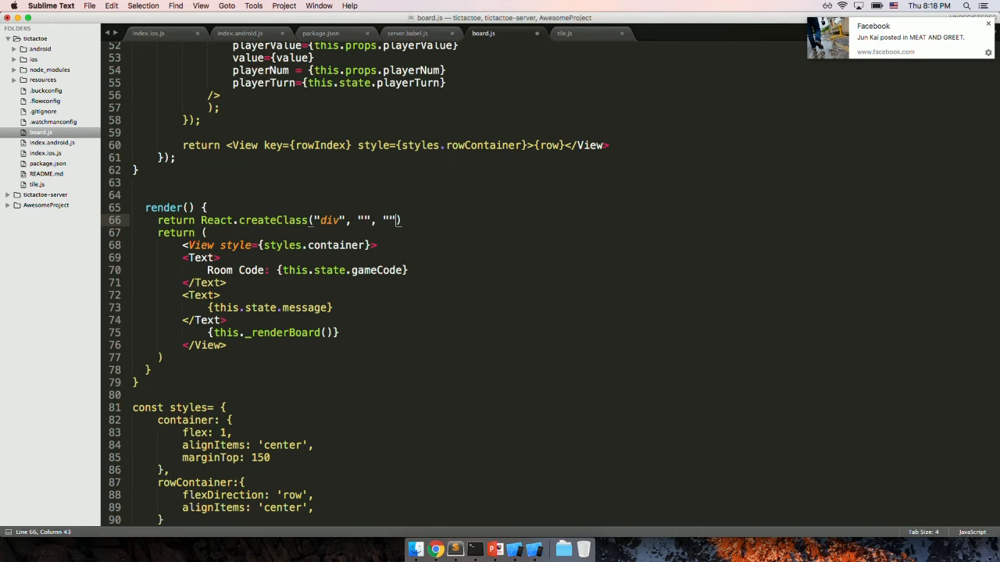
{"action": "key", "text": "enter"}
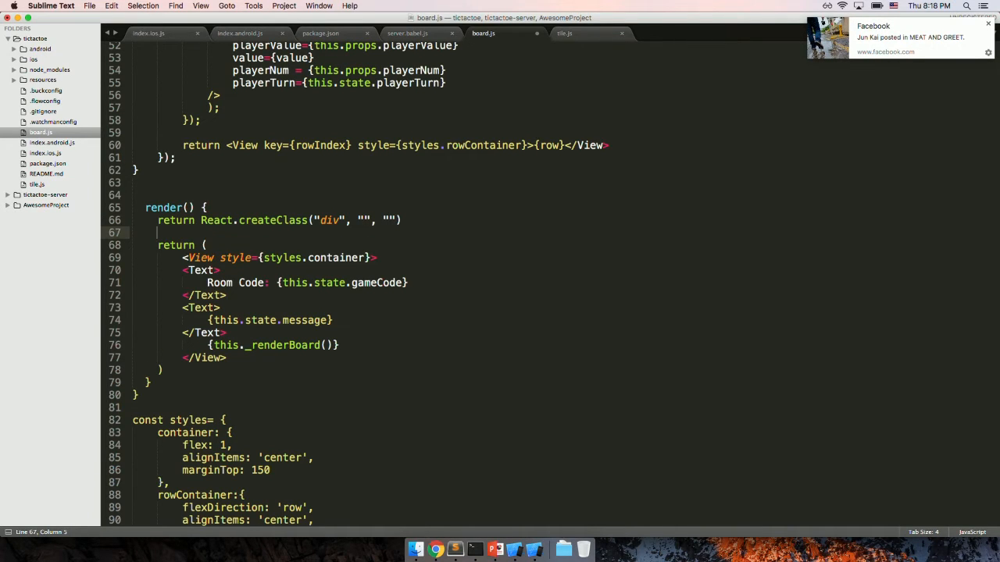
{"action": "type", "text": "return"}
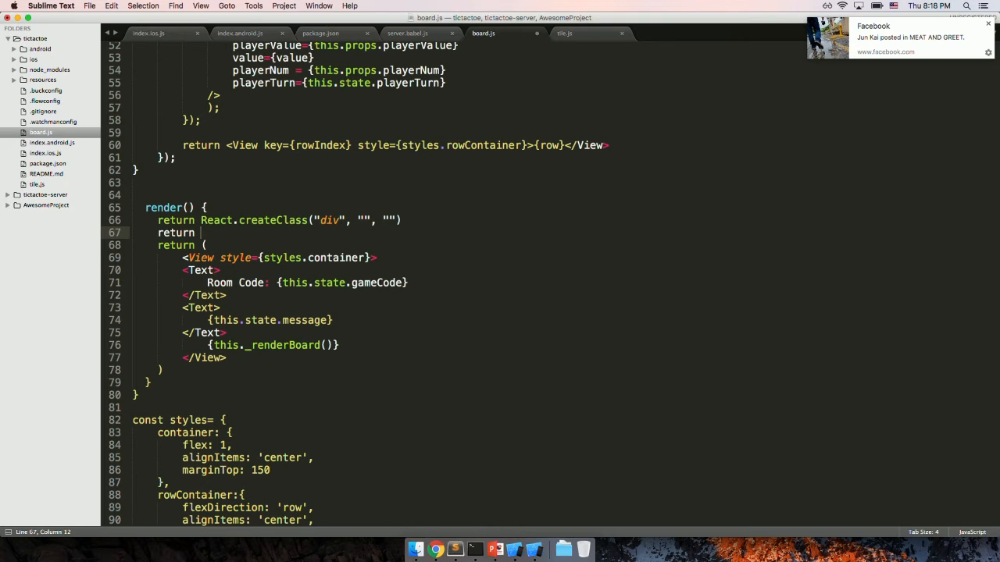
{"action": "type", "text": "React."}
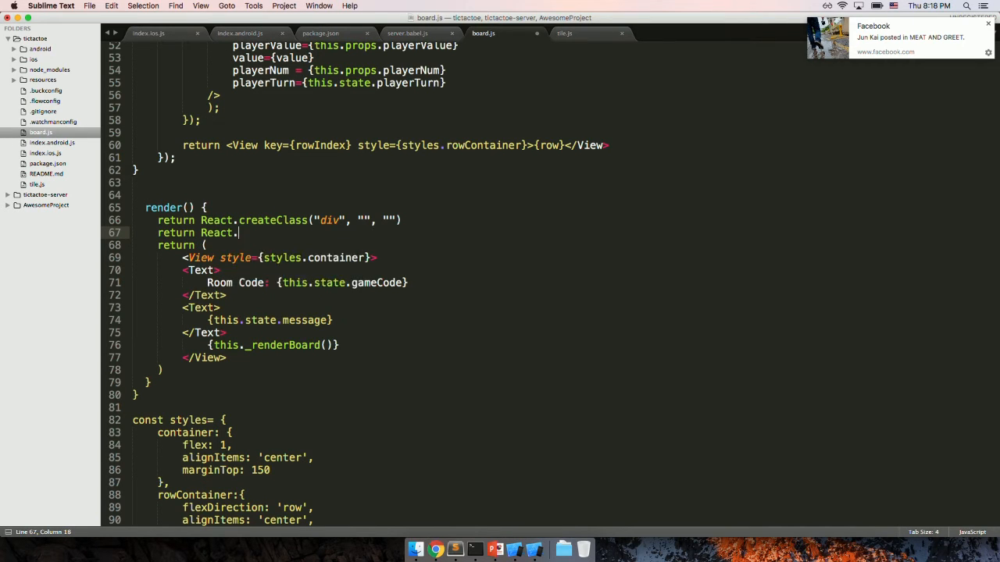
{"action": "type", "text": "createClass(\"\")"}
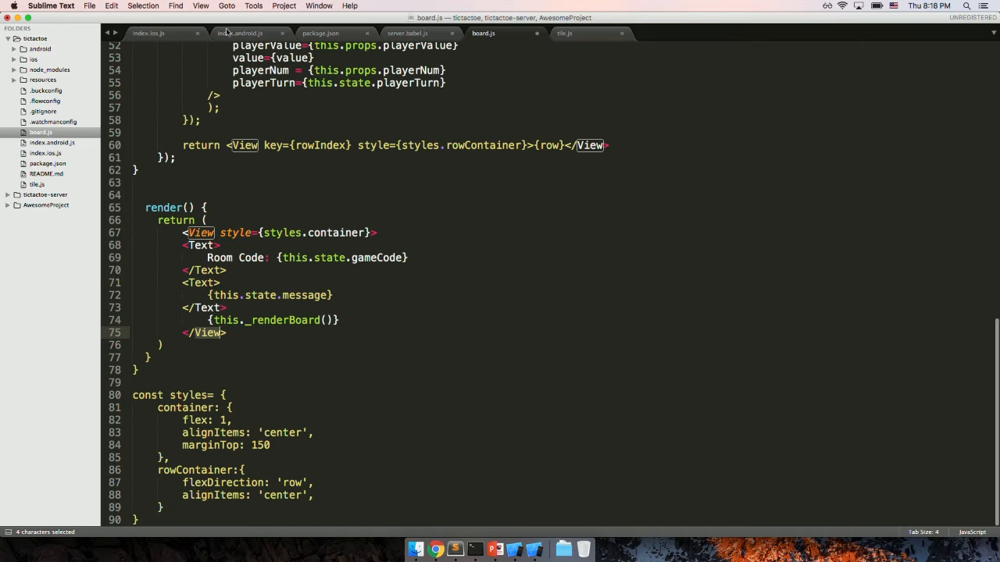
- Highlight every justifyContent in index.ios.js and bring its StyleSheet styles into view
{"action": "left_click", "coordinate": [149, 33]}
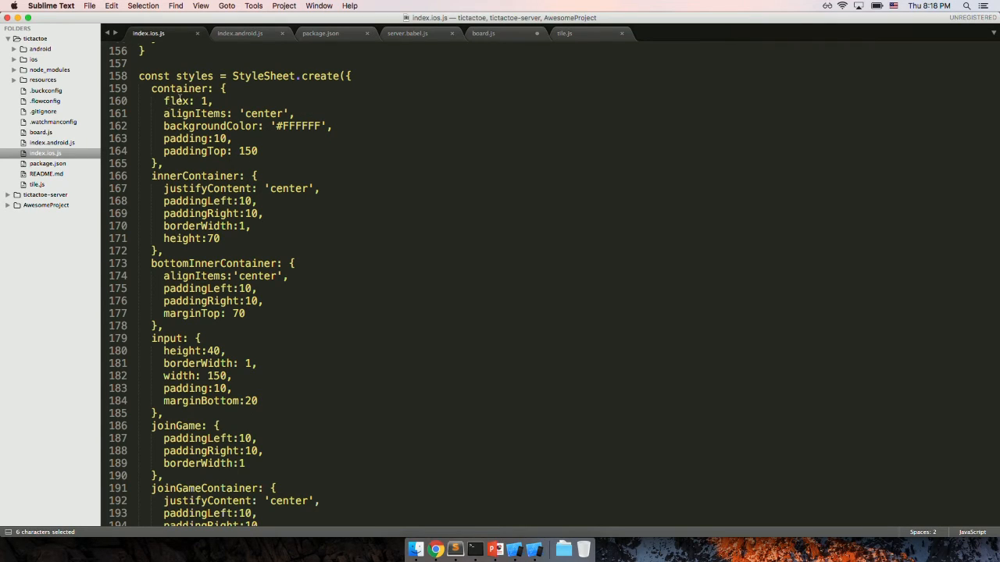
{"action": "double_click", "coordinate": [175, 100]}
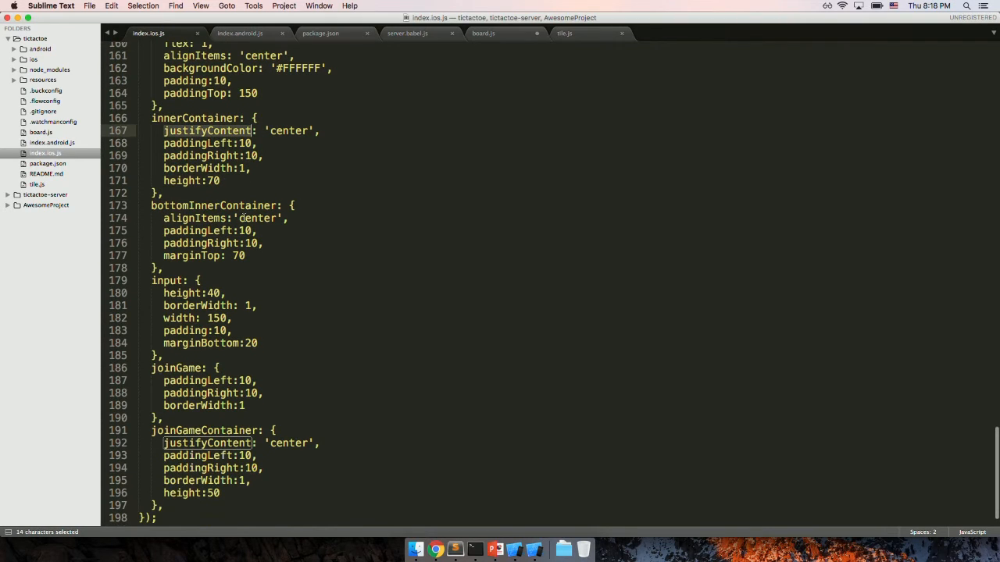
{"action": "scroll", "scroll_direction": "down", "scroll_amount": 3}
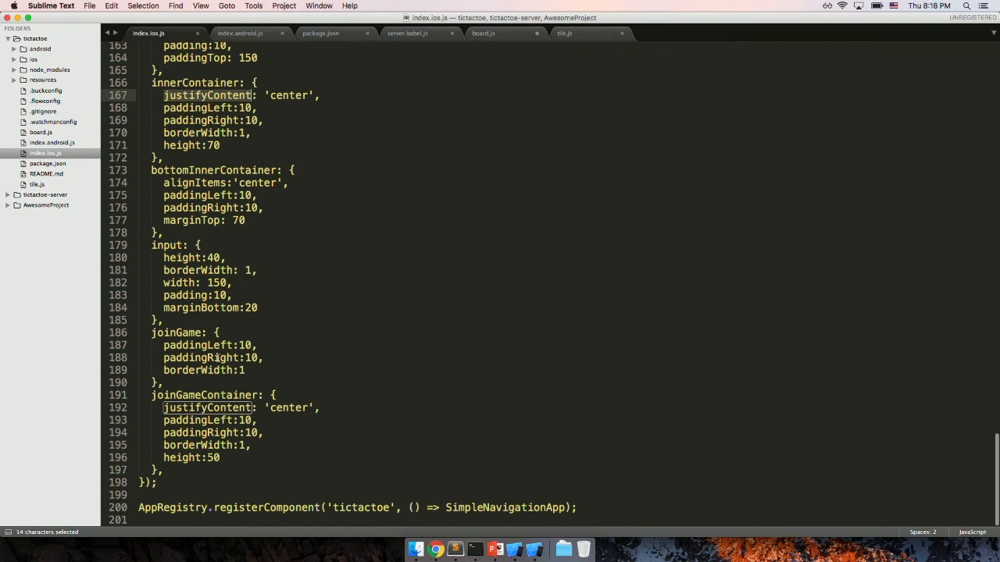
{"action": "scroll", "scroll_direction": "up", "scroll_amount": 3}
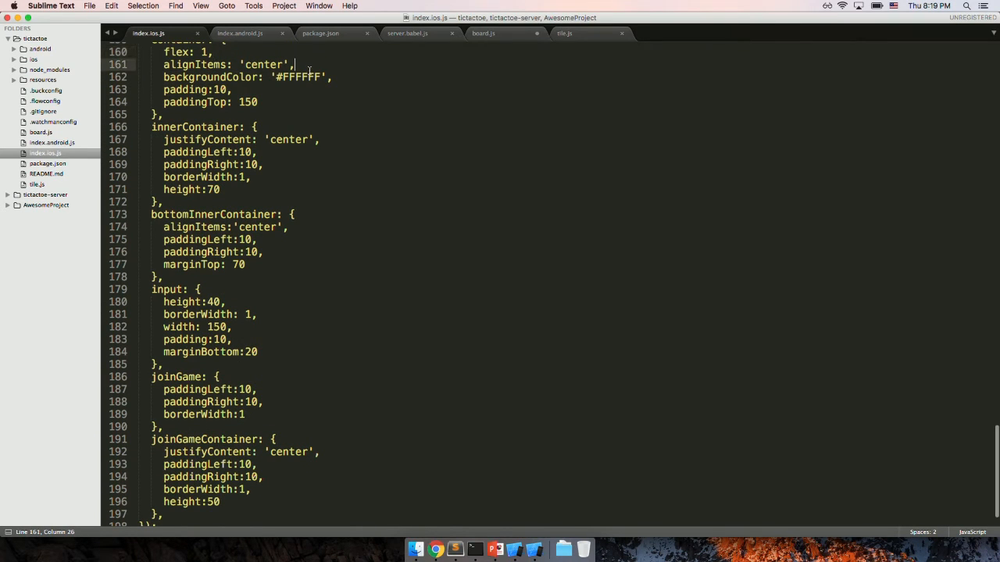
- Type a trial 'background-color: #FFFFF' line in the styles as an example
{"action": "type", "text": "backgroun"}
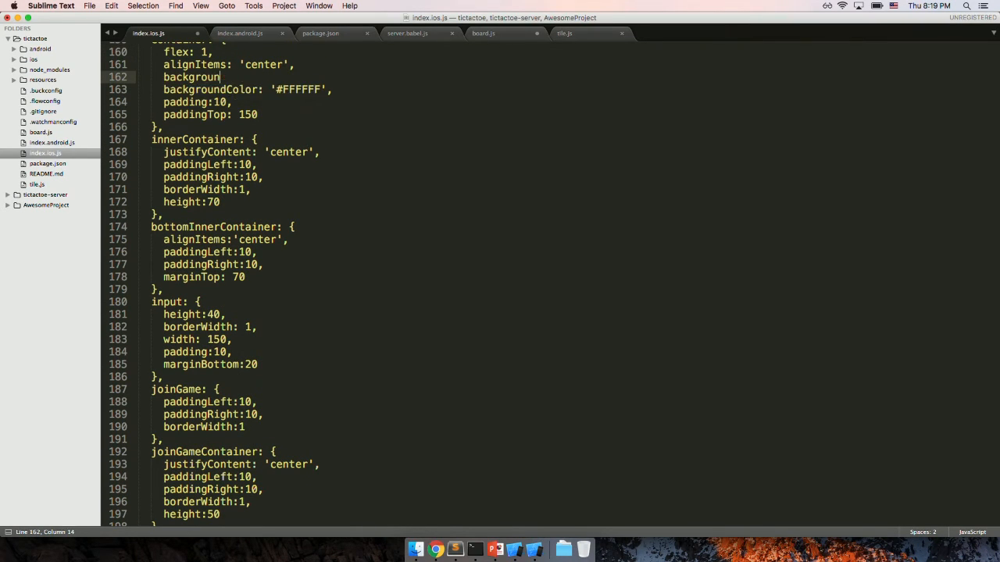
{"action": "type", "text": "-color:"}
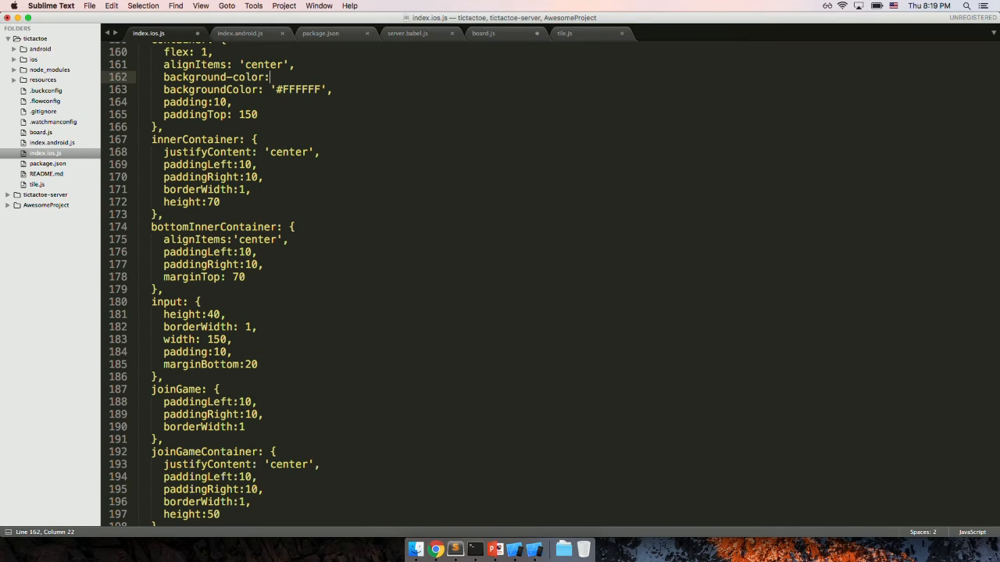
{"action": "type", "text": "#FFFFF"}
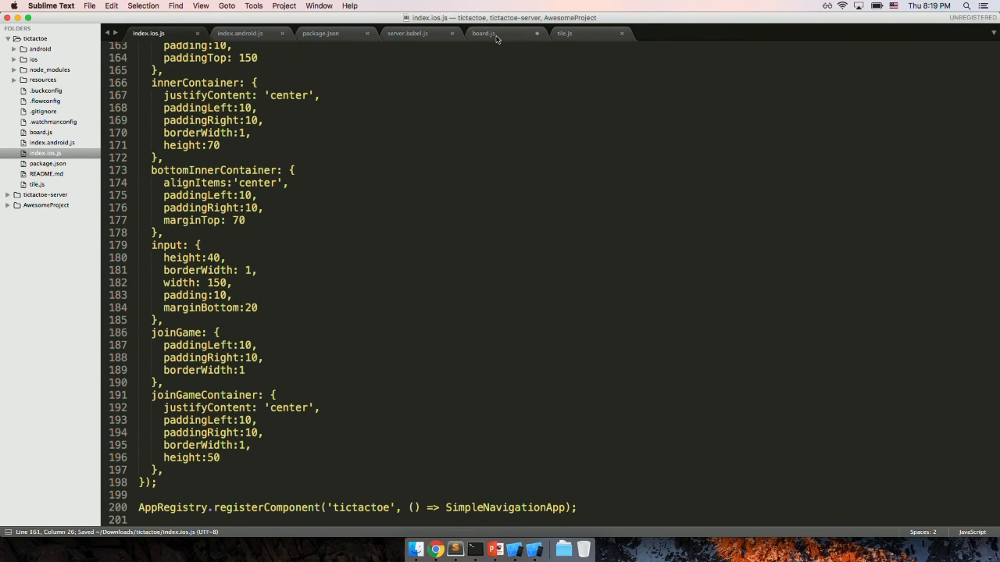
{"action": "left_click", "coordinate": [564, 33]}
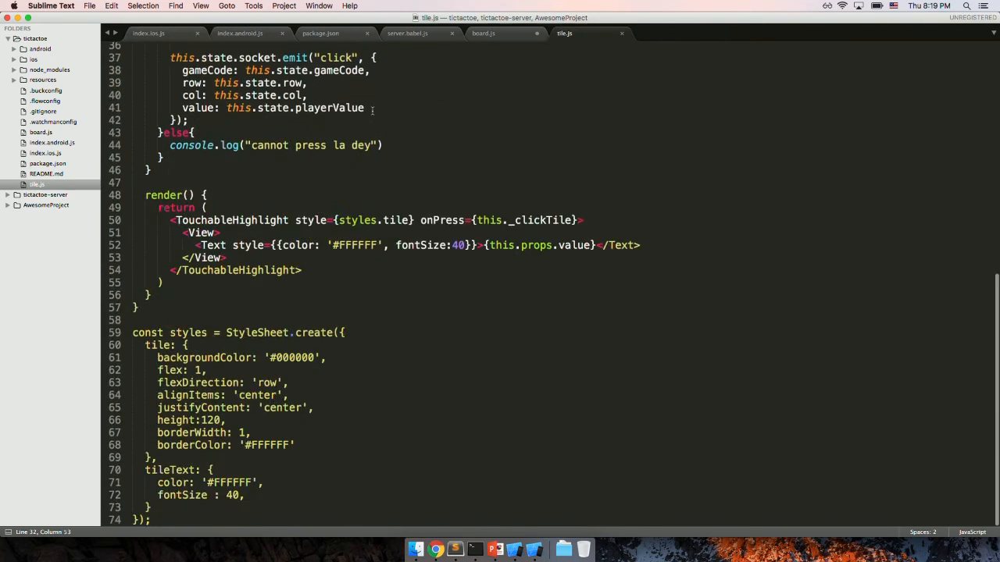
{"action": "left_click", "coordinate": [406, 33]}
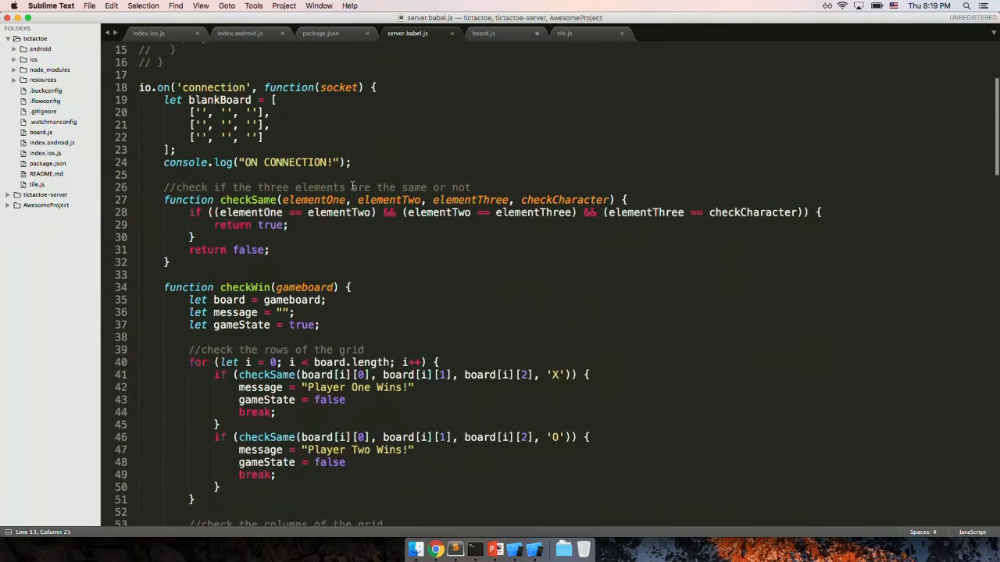
{"action": "left_click", "coordinate": [148, 33]}
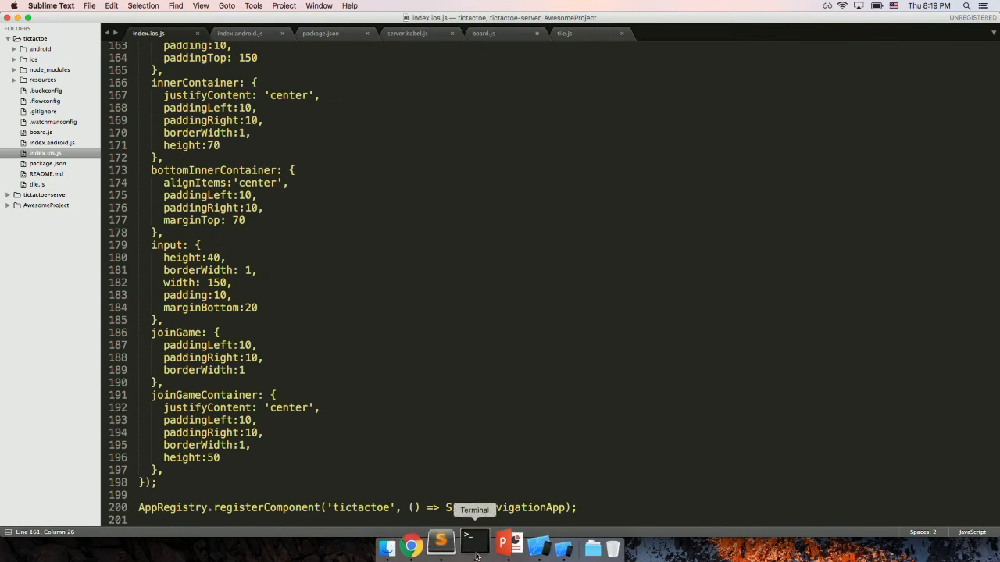
{"action": "left_click", "coordinate": [493, 545]}
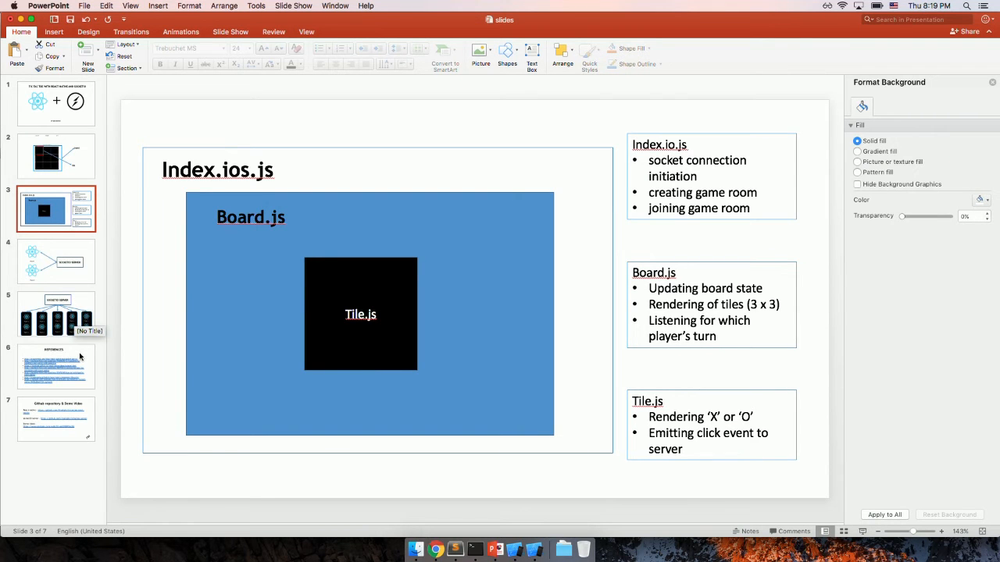
{"action": "left_click", "coordinate": [56, 365]}
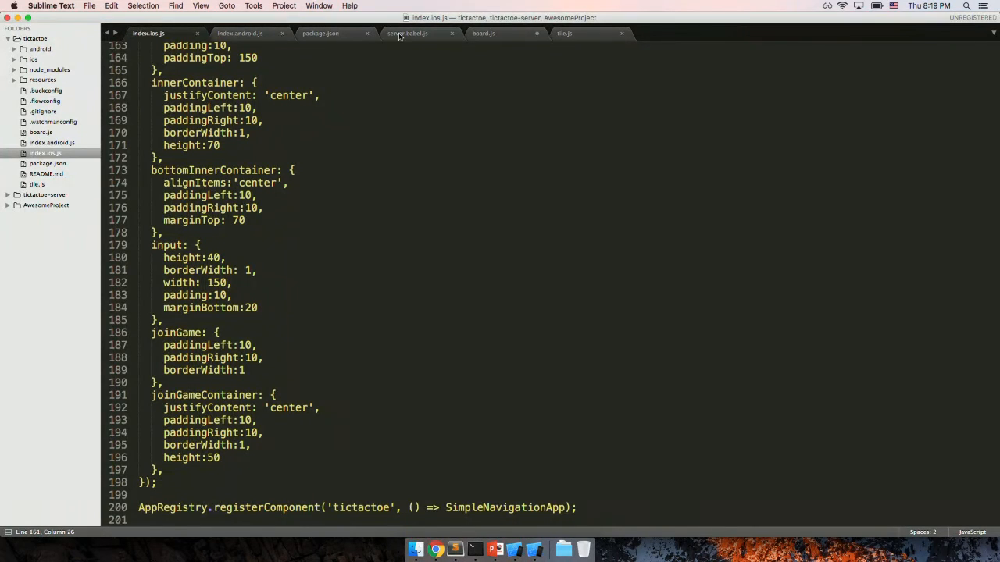
- Show the server's win-checking code, then the final slide with the GitHub repository links
{"action": "left_click", "coordinate": [406, 32]}
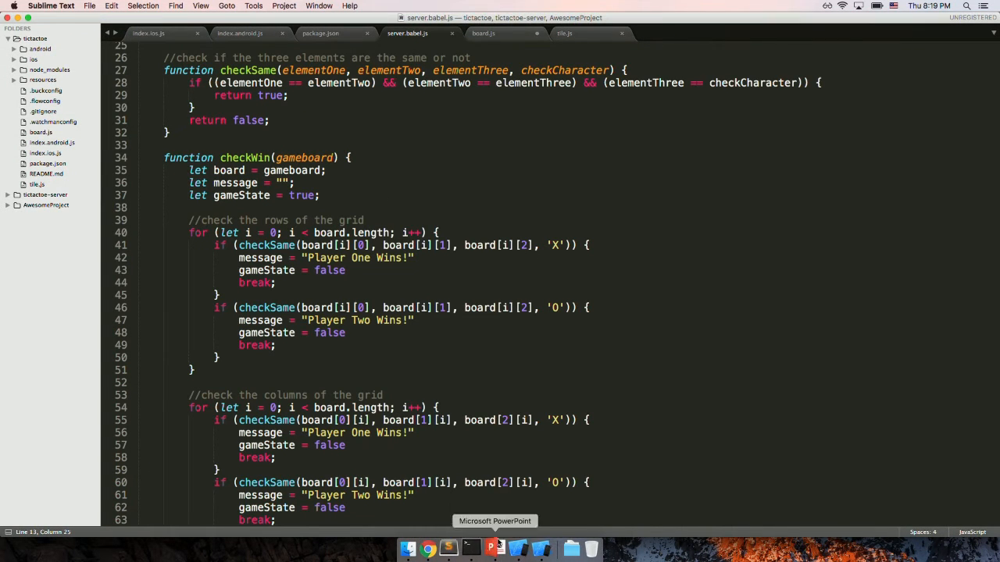
{"action": "left_click", "coordinate": [495, 547]}
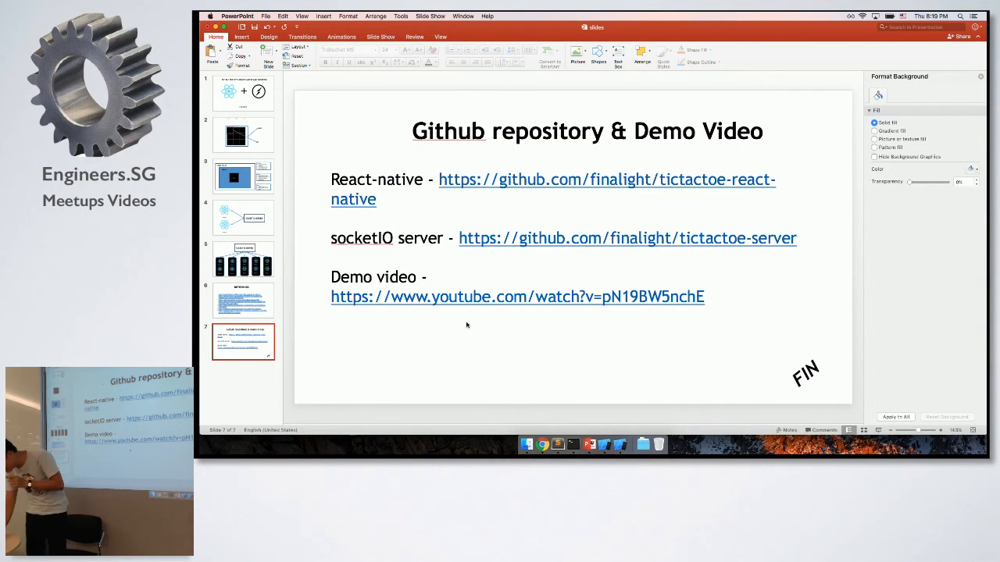
{"action": "left_click", "coordinate": [566, 238]}
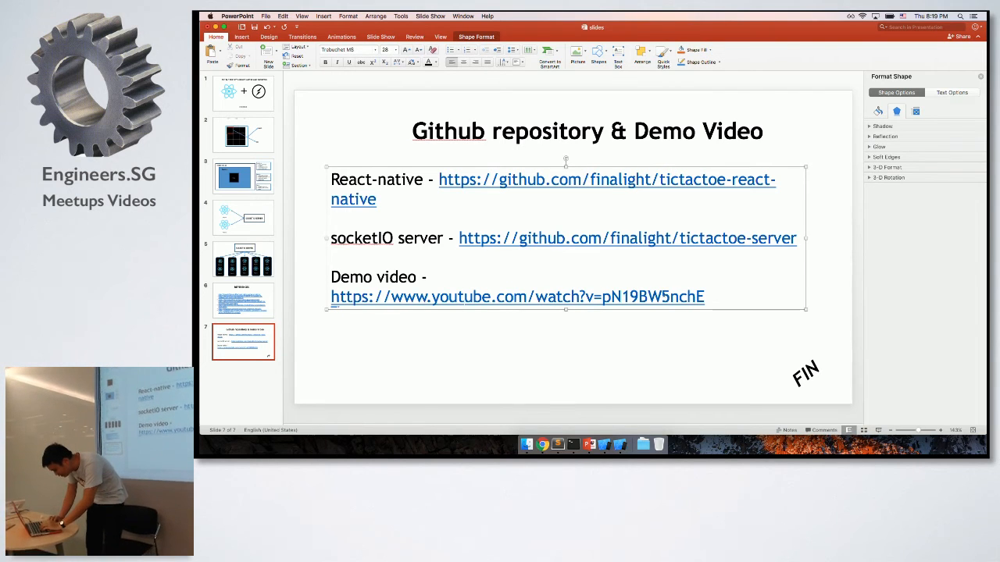